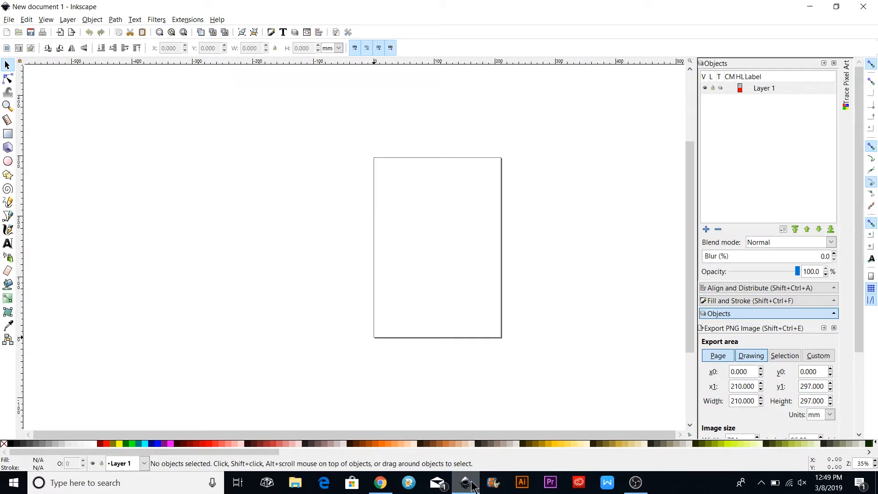
mouse_move(483, 433)
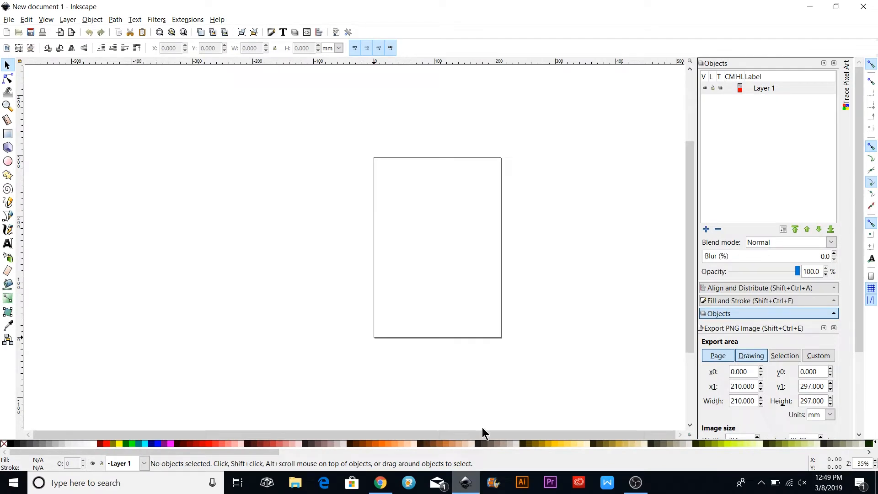
mouse_move(224, 389)
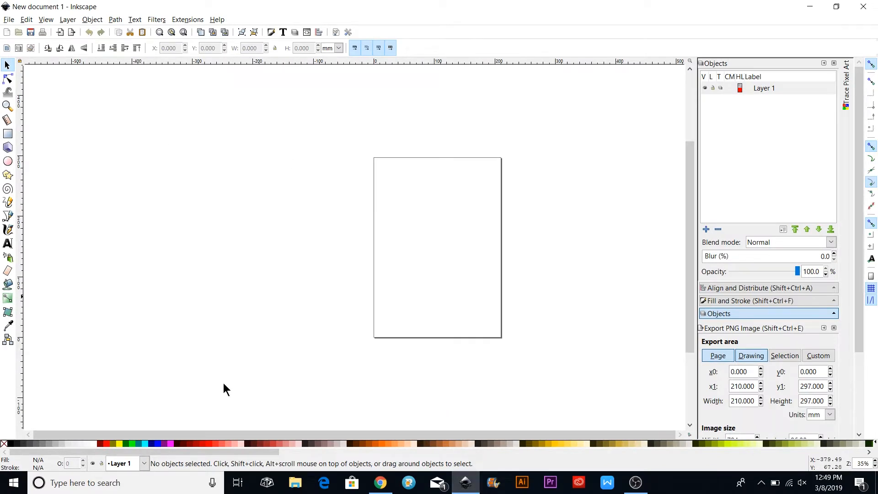
mouse_move(336, 206)
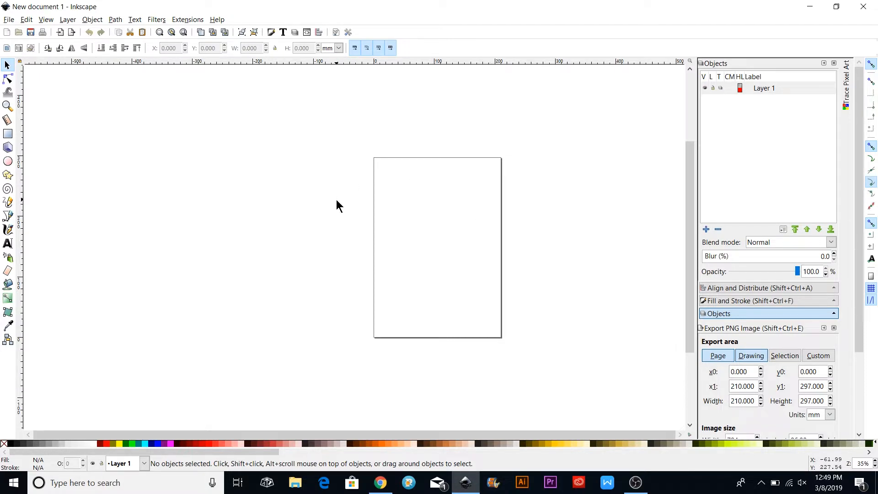
mouse_move(78, 14)
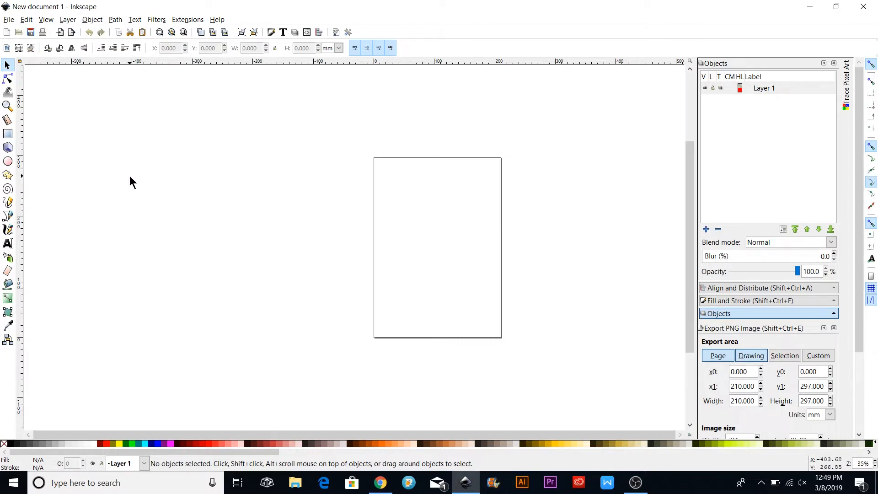
mouse_move(319, 250)
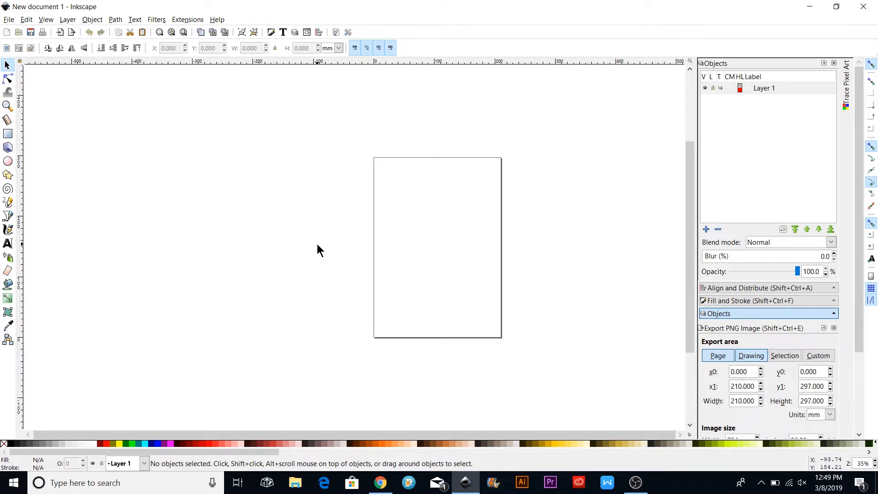
mouse_move(196, 340)
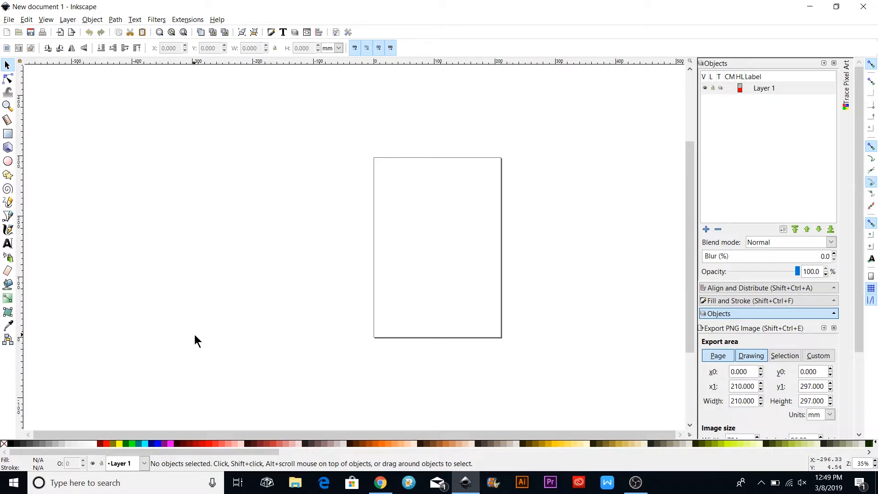
mouse_move(437, 349)
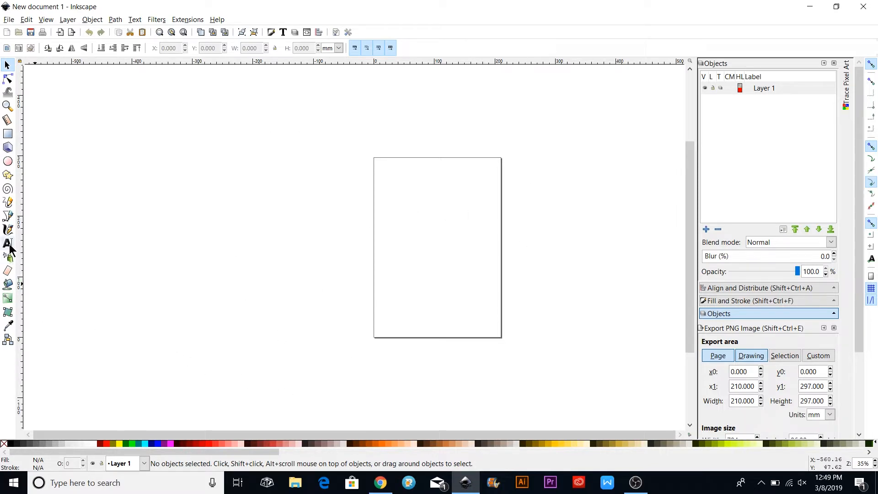
mouse_move(9, 243)
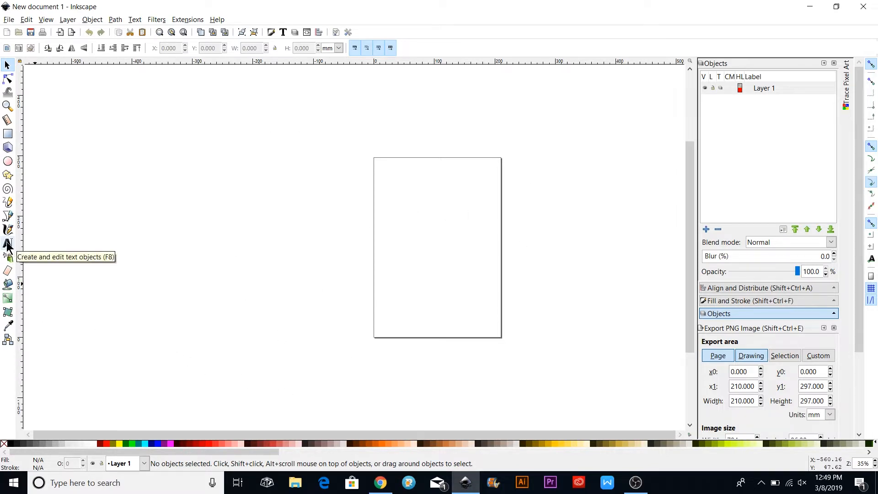
- Create a text object reading 'Welcome' in the Amastery Script font near the page top
click(9, 243)
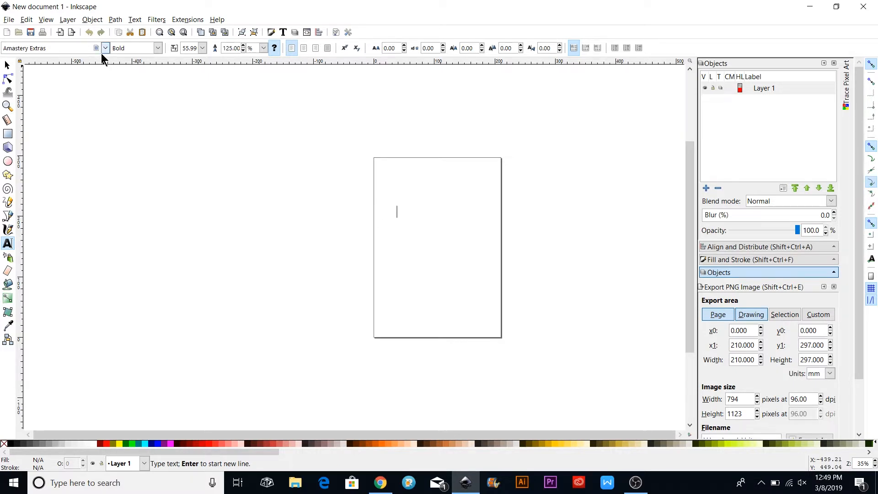
click(104, 47)
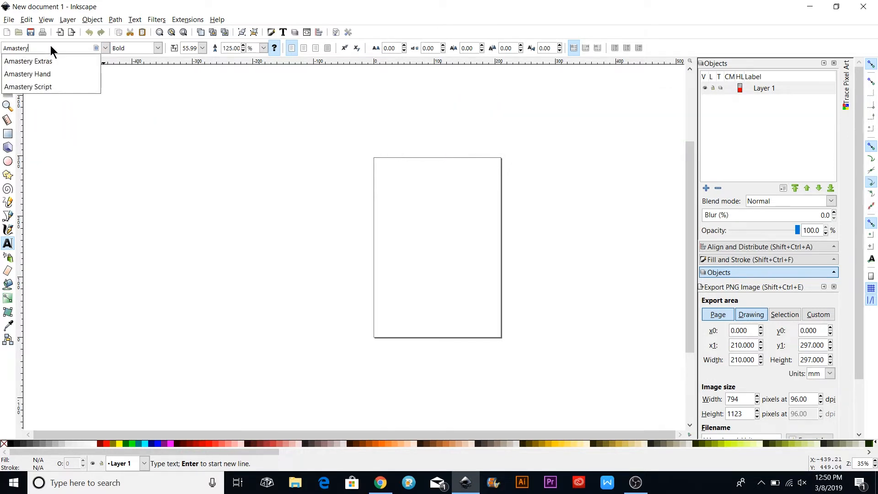
mouse_move(27, 87)
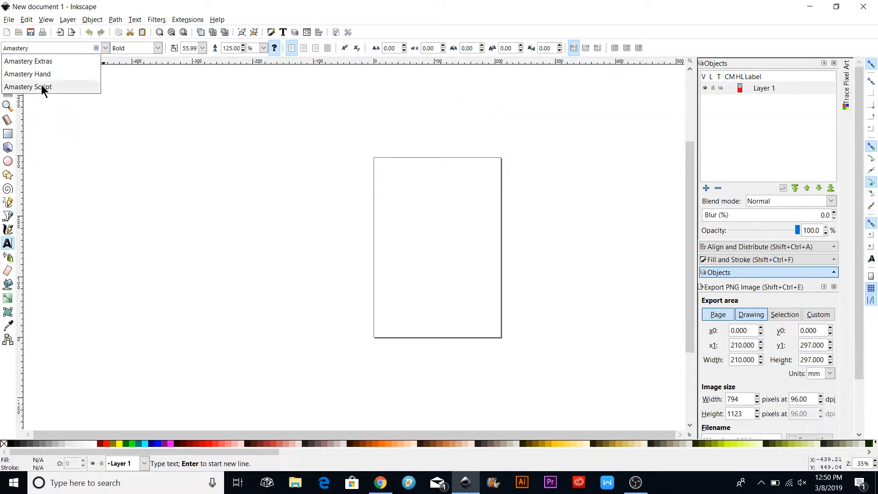
click(27, 86)
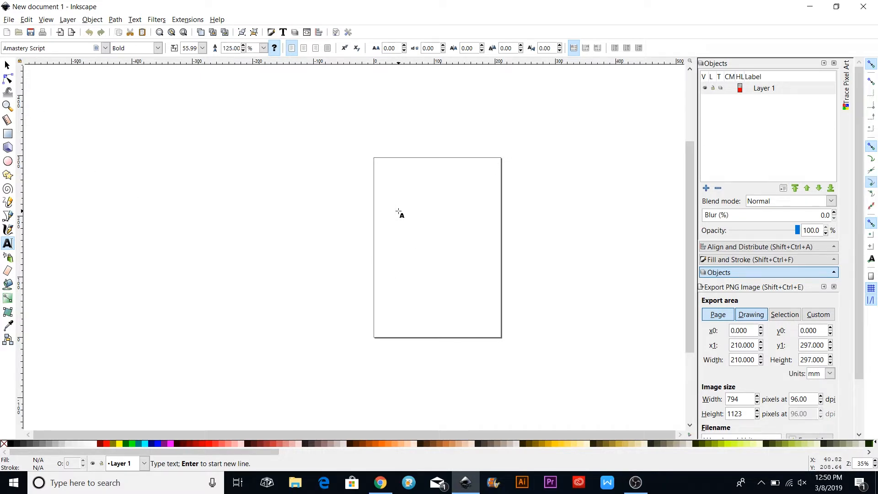
text(Welc)
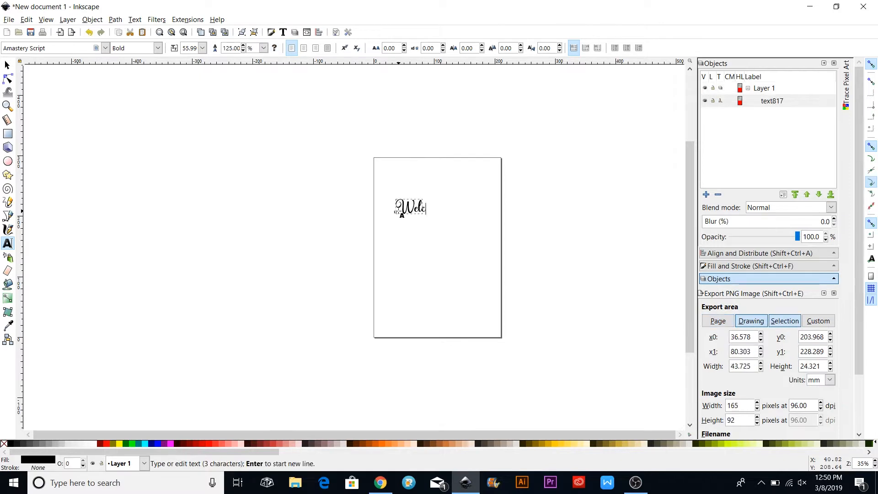
text(ome)
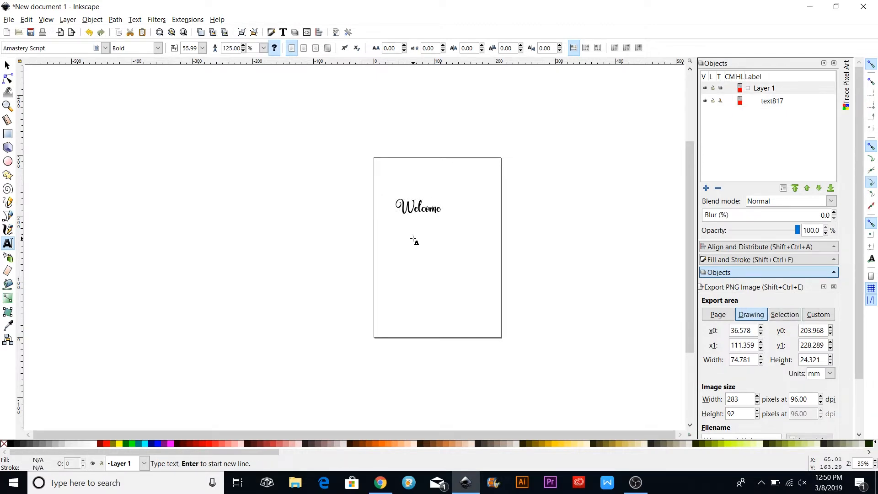
mouse_move(143, 91)
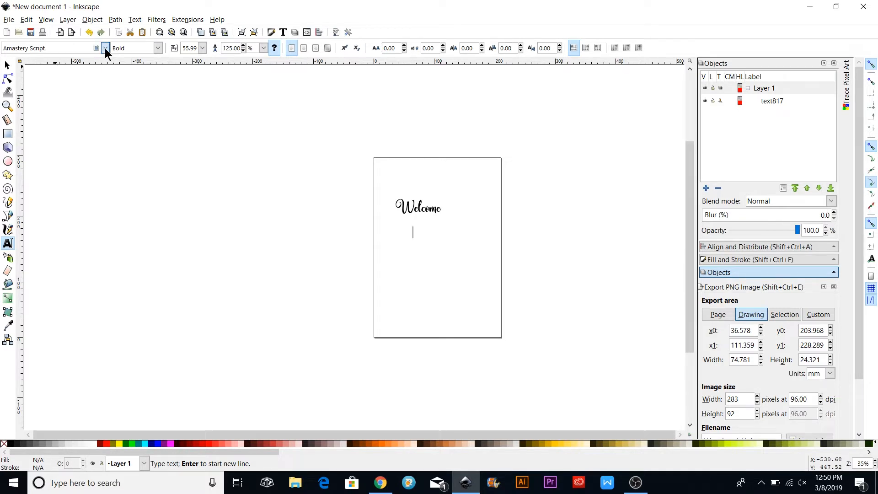
- Write 'TO OUR' and 'HOME' as two lines in Amastery Hand below Welcome
click(105, 48)
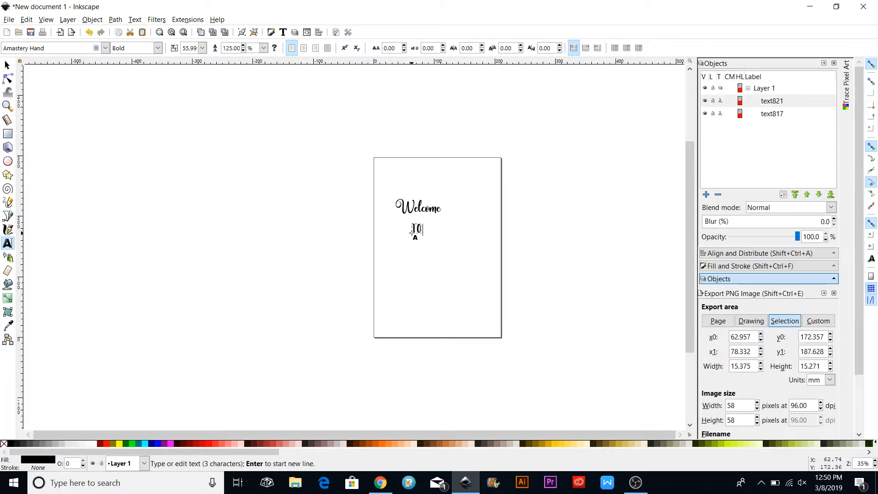
text(OUR)
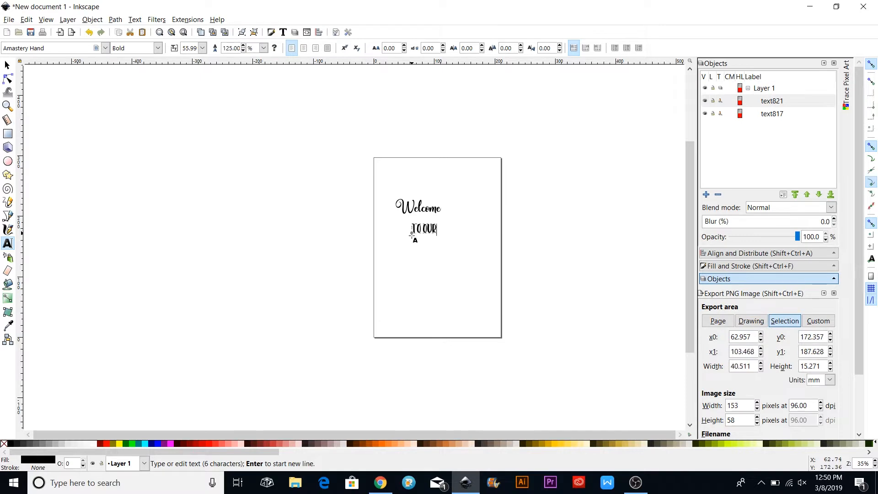
click(751, 314)
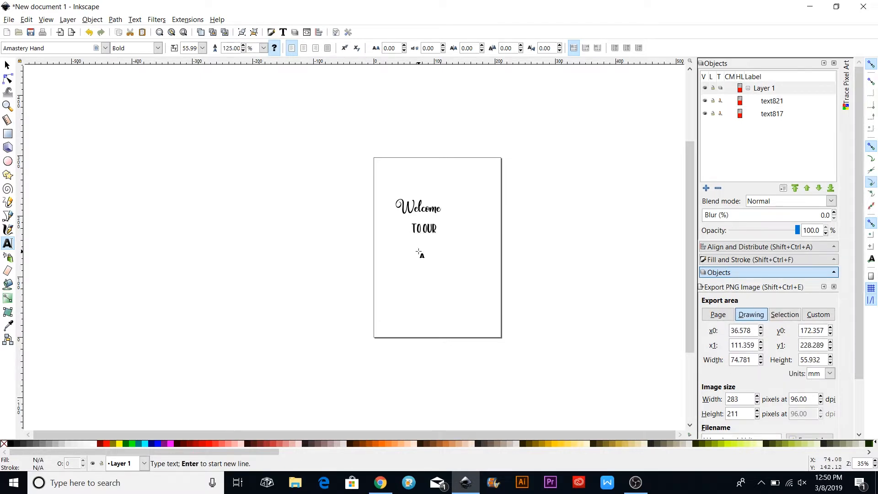
text(HOME)
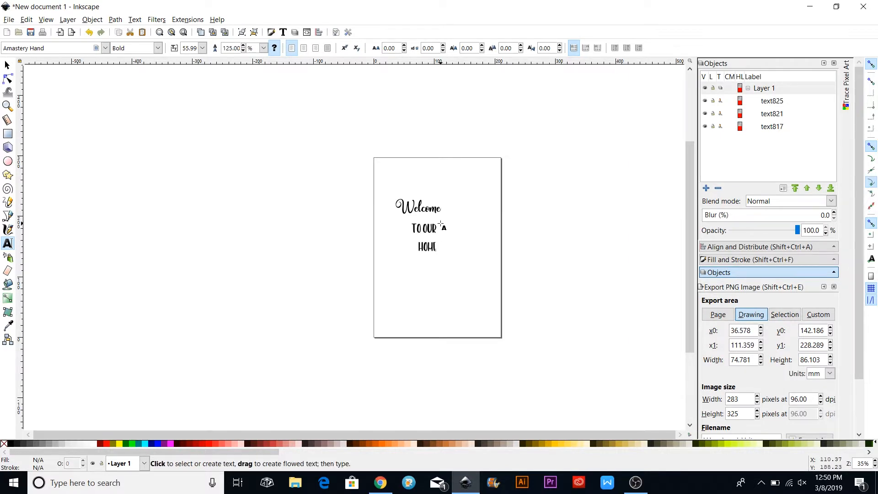
click(417, 207)
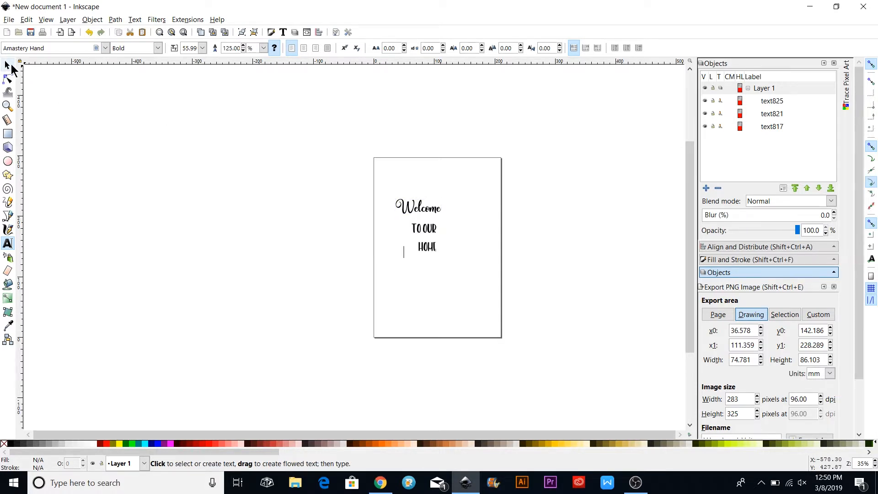
mouse_move(8, 68)
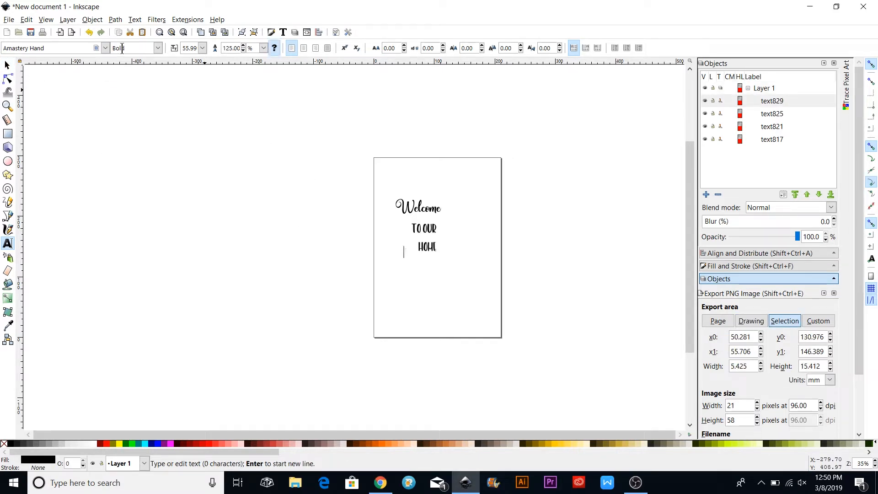
- Select Welcome and convert it with Object to Path into seven letter paths
click(8, 65)
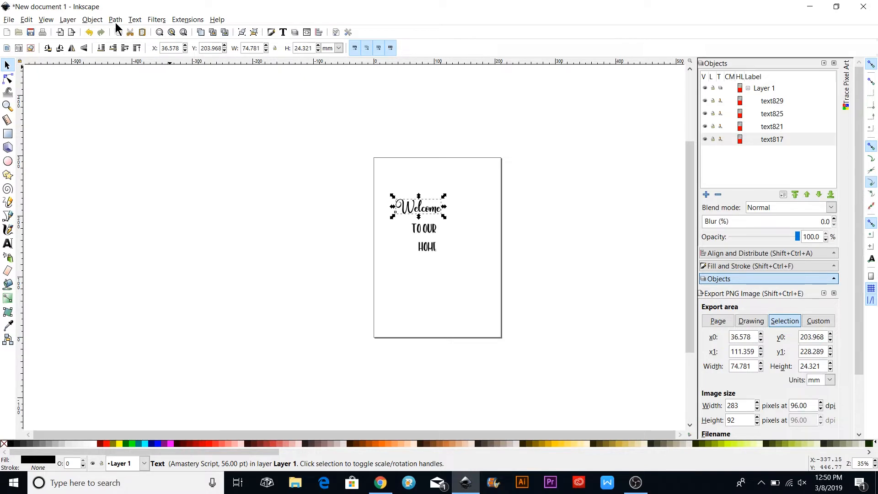
click(115, 20)
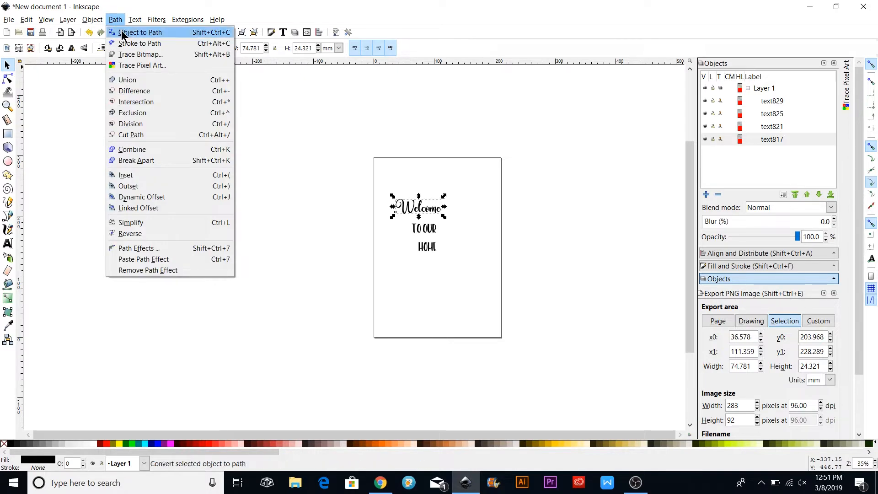
mouse_move(210, 40)
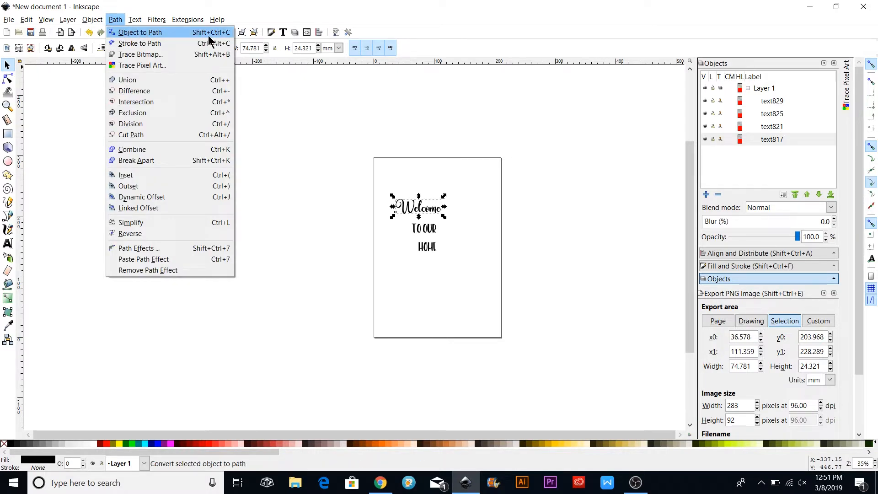
mouse_move(145, 38)
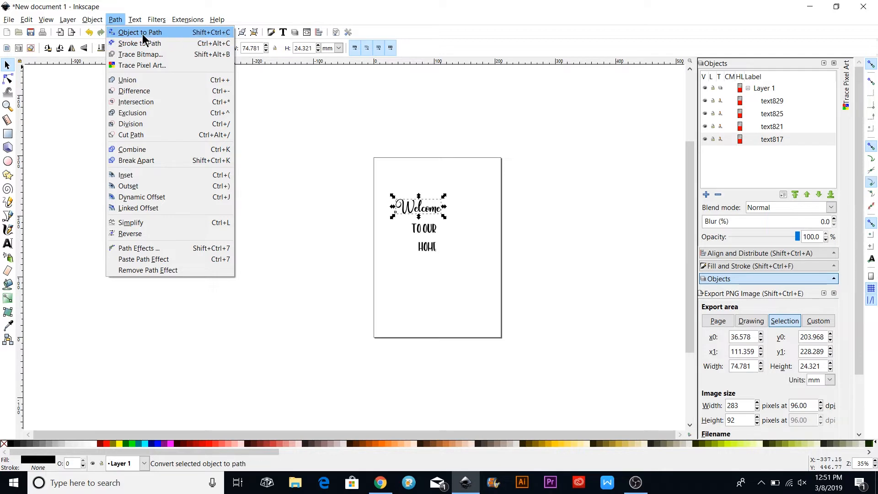
click(139, 32)
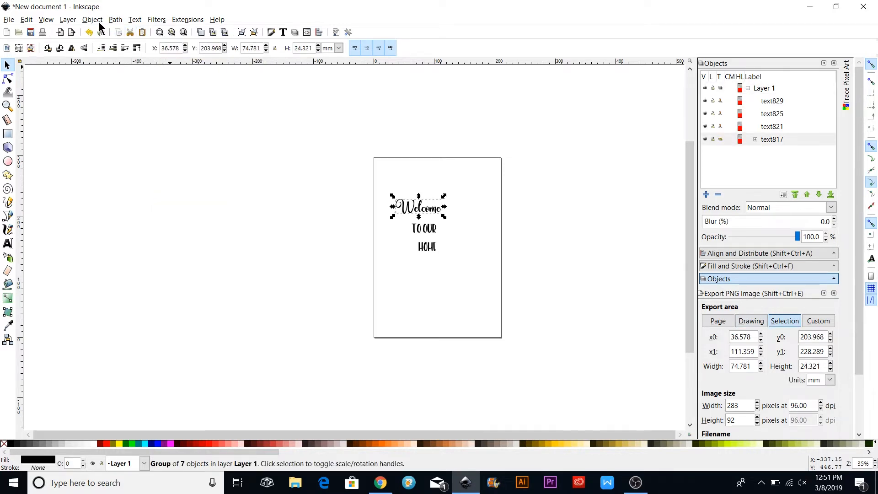
click(92, 20)
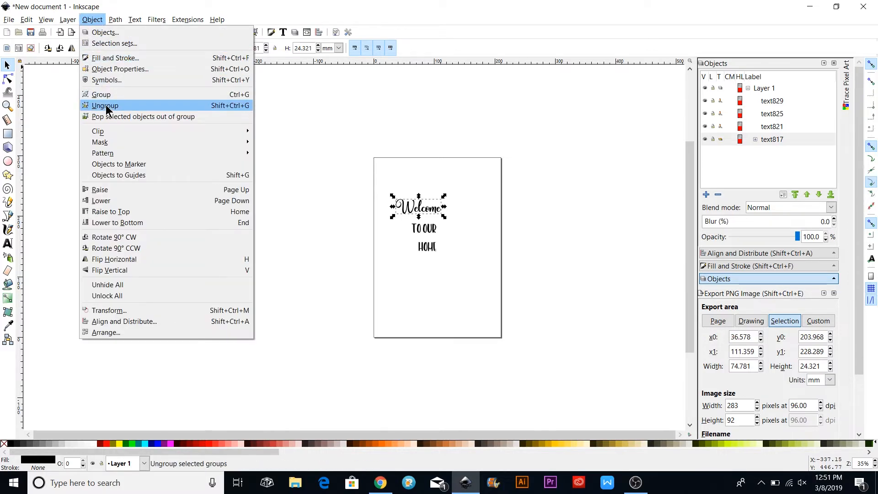
- Ungroup the Welcome letter paths and scale the lettering up with a corner handle
click(105, 105)
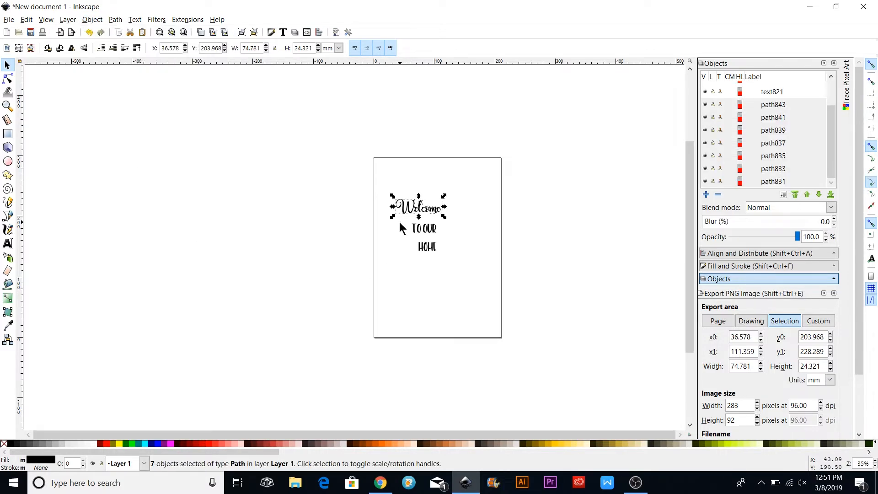
scroll(down, 3)
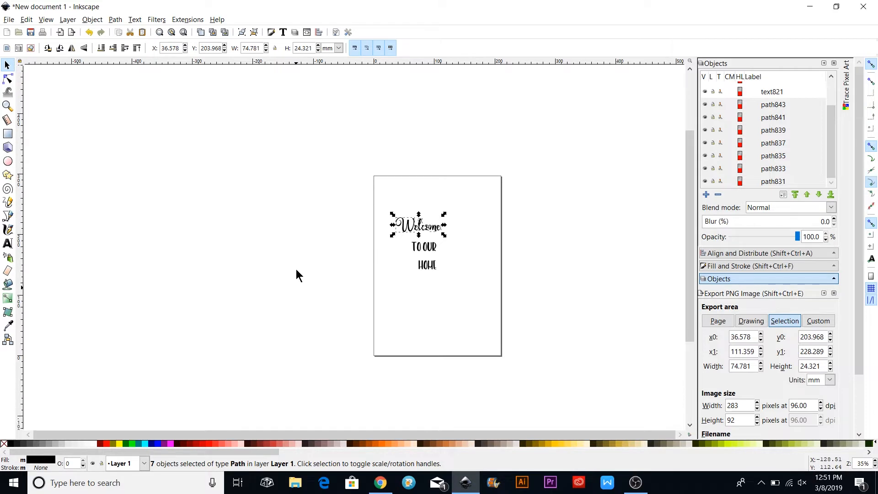
mouse_move(428, 235)
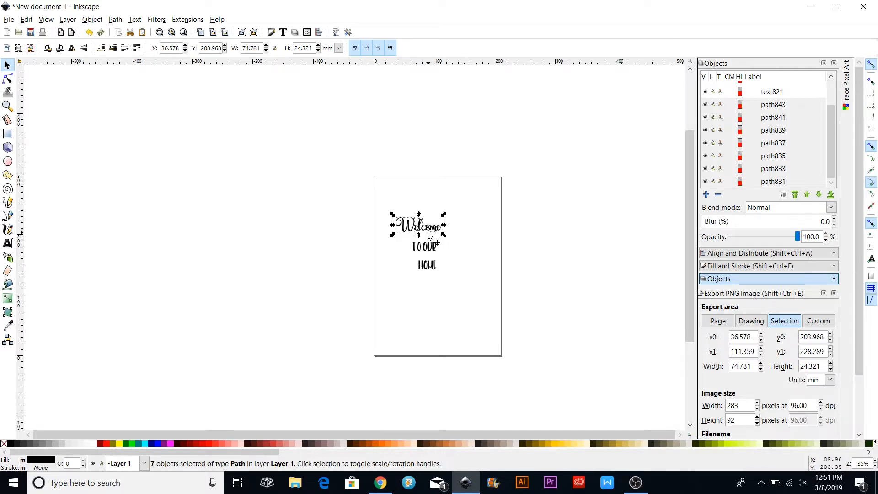
mouse_move(428, 238)
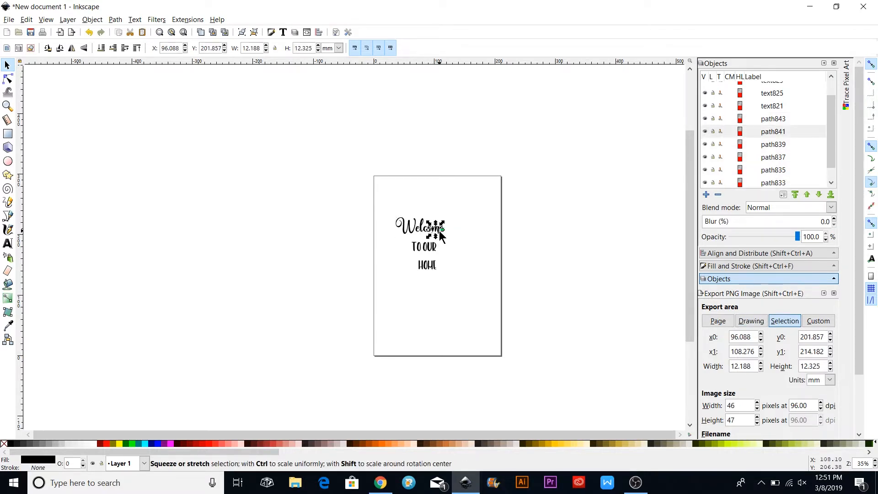
click(428, 235)
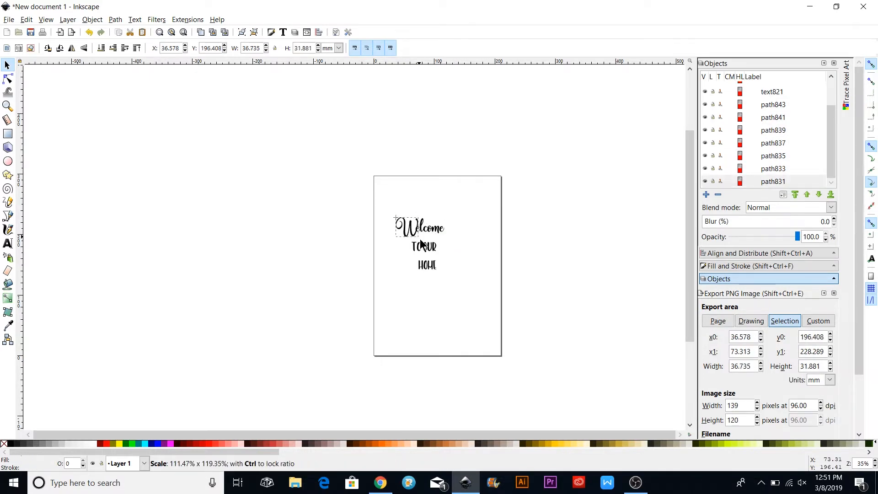
drag(428, 228, 401, 227)
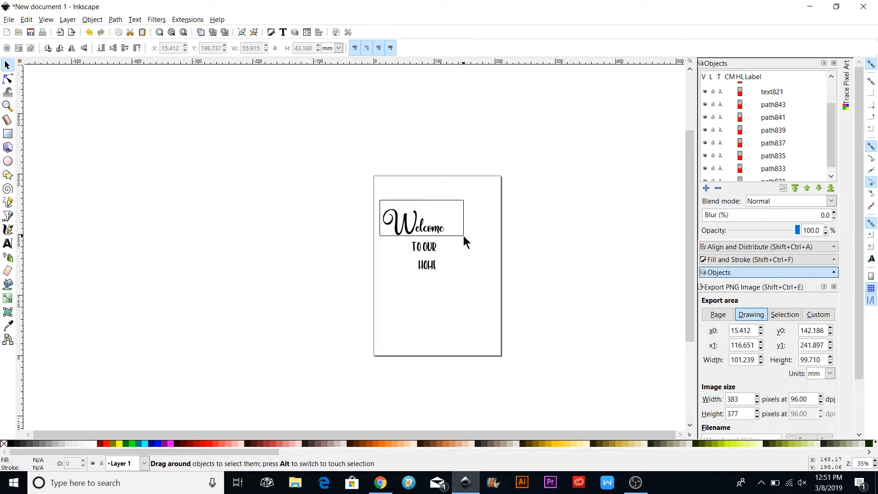
- Union the seven Welcome letter paths into one path, then select TO OUR
click(429, 227)
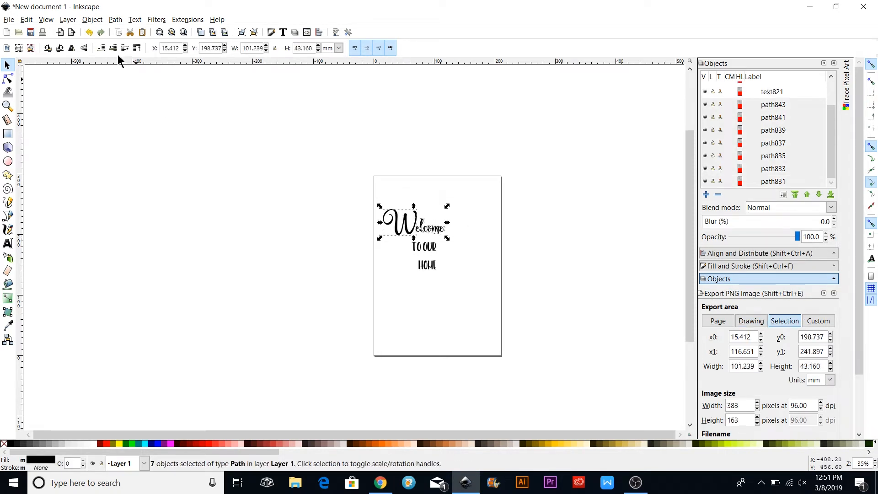
click(91, 19)
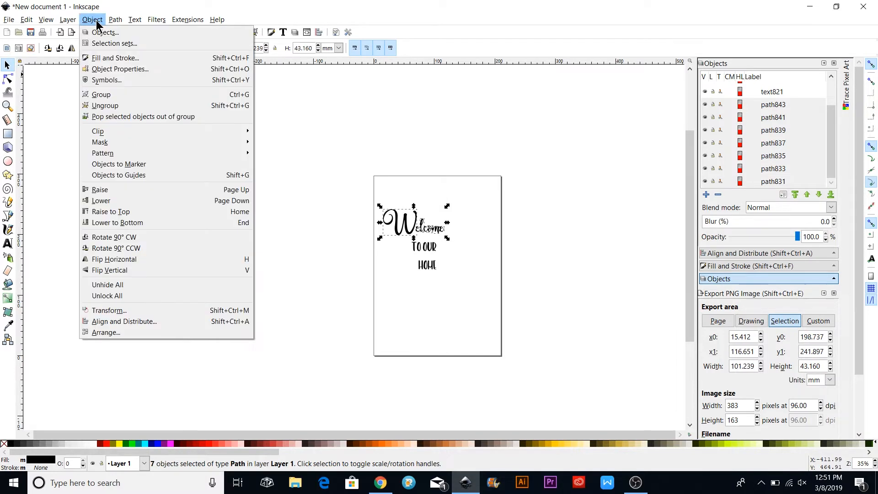
click(115, 19)
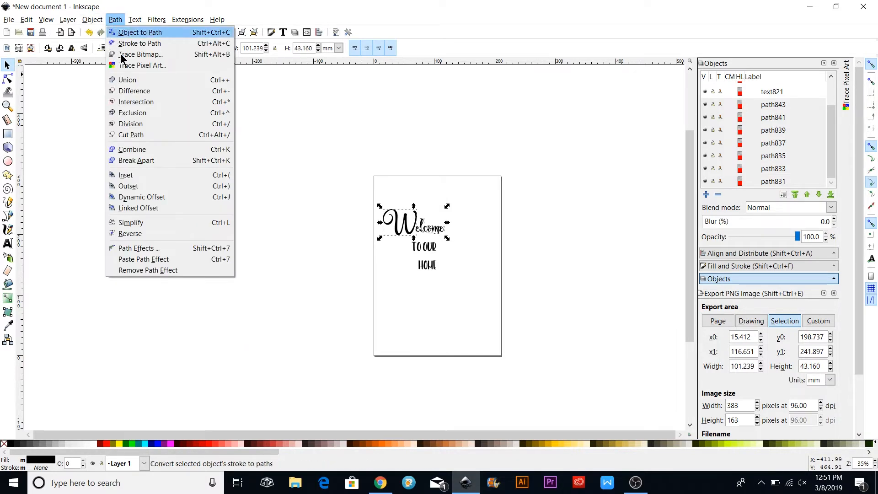
mouse_move(128, 79)
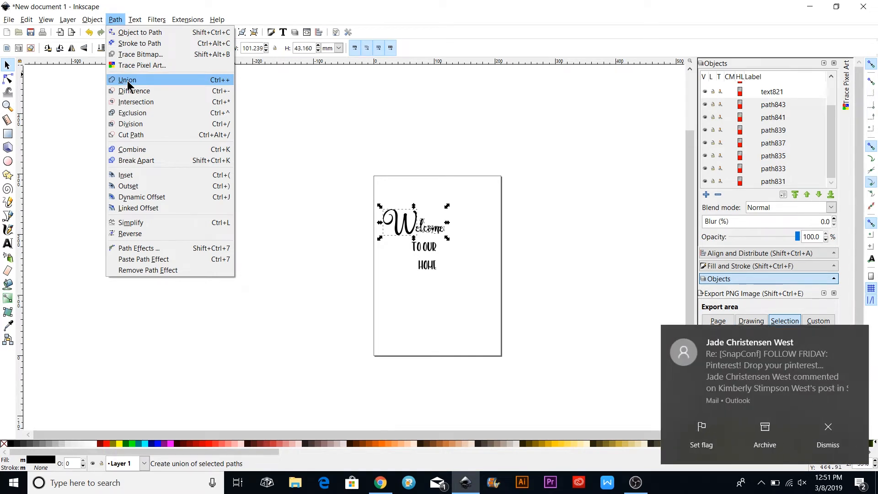
click(127, 79)
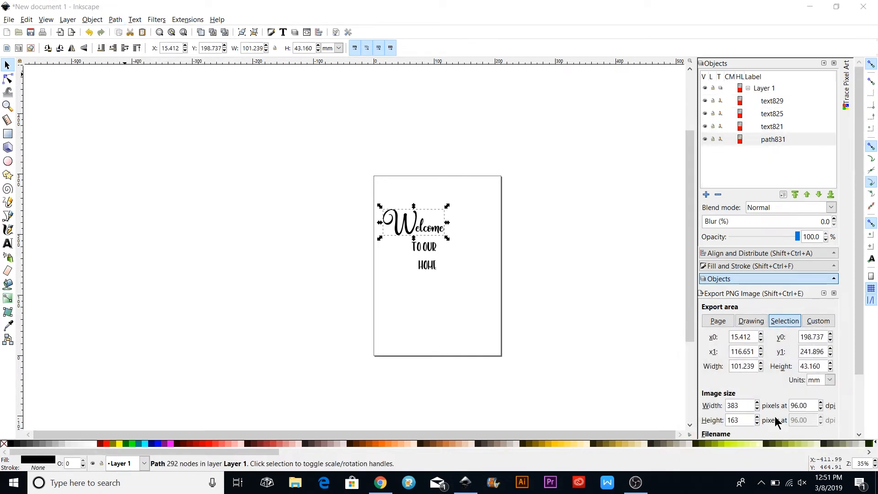
drag(415, 224, 425, 210)
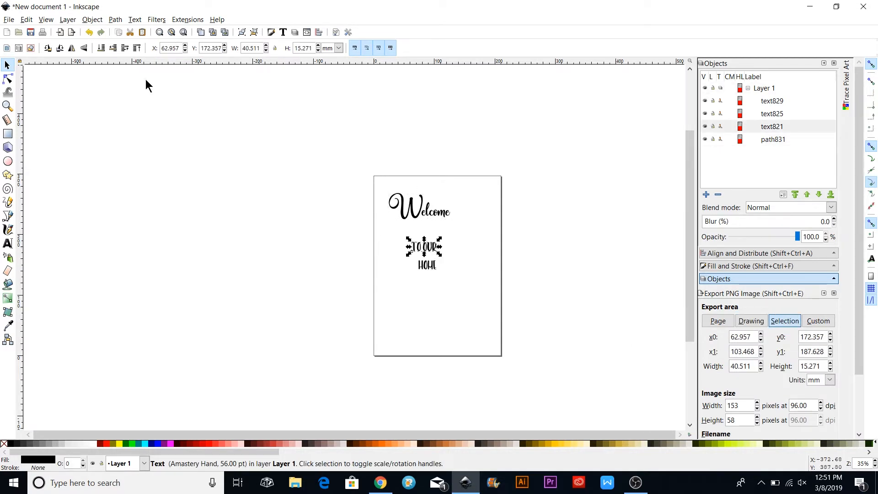
- Convert TO OUR to letter paths and attempt to union them
click(114, 20)
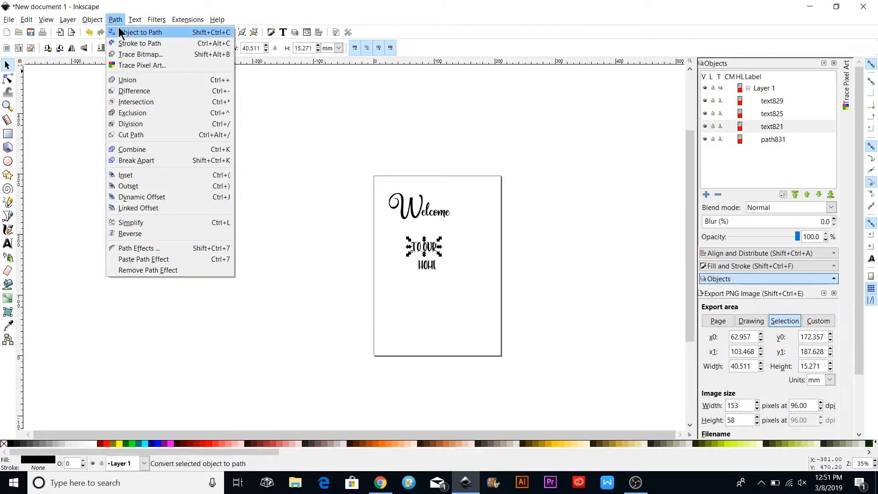
click(140, 32)
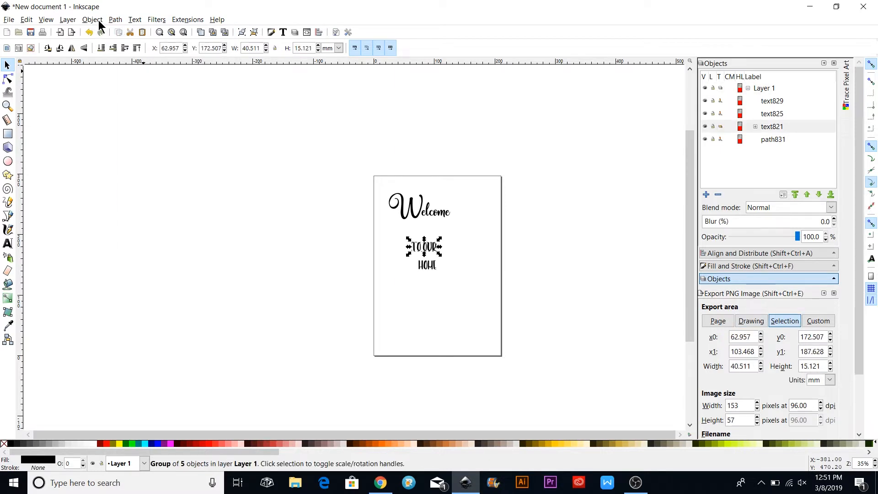
click(115, 20)
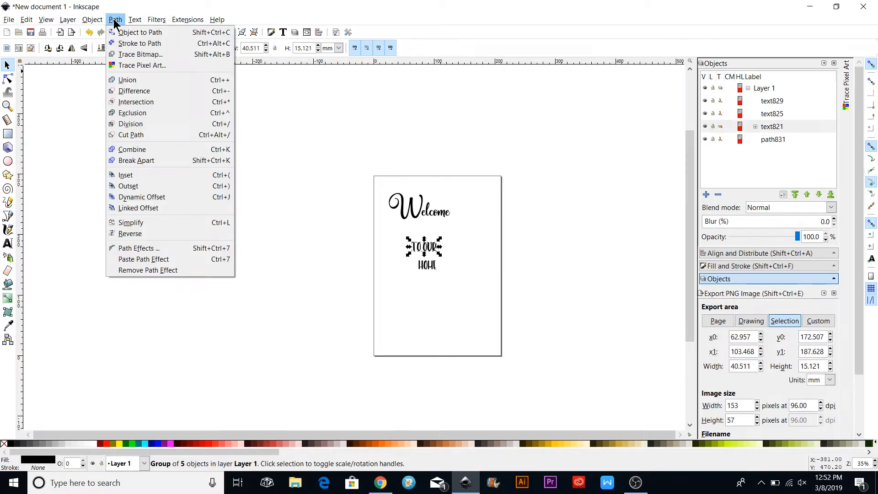
click(127, 79)
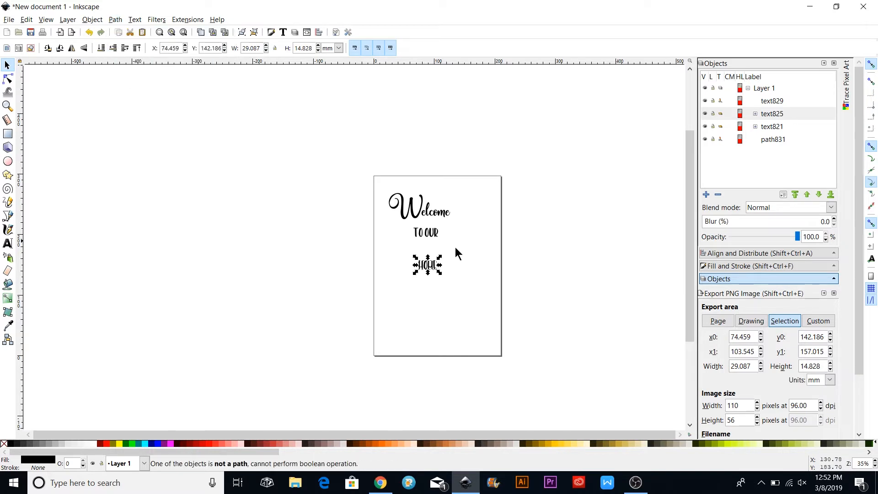
mouse_move(439, 275)
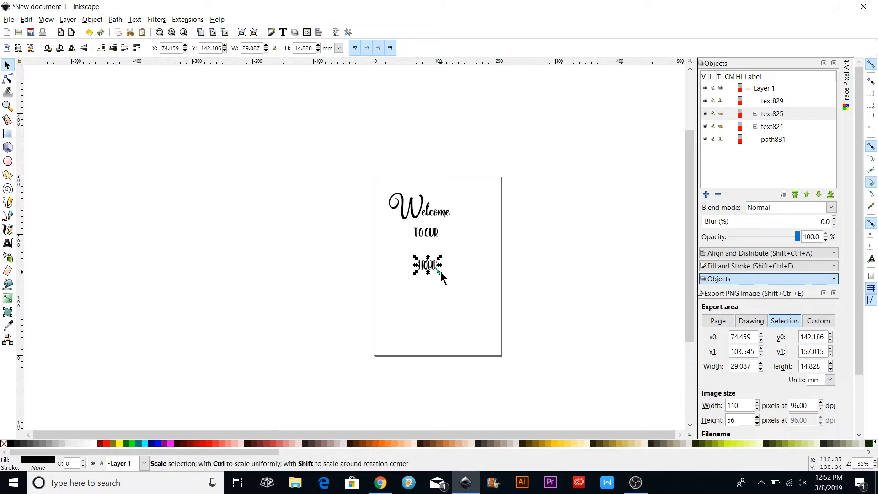
mouse_move(439, 279)
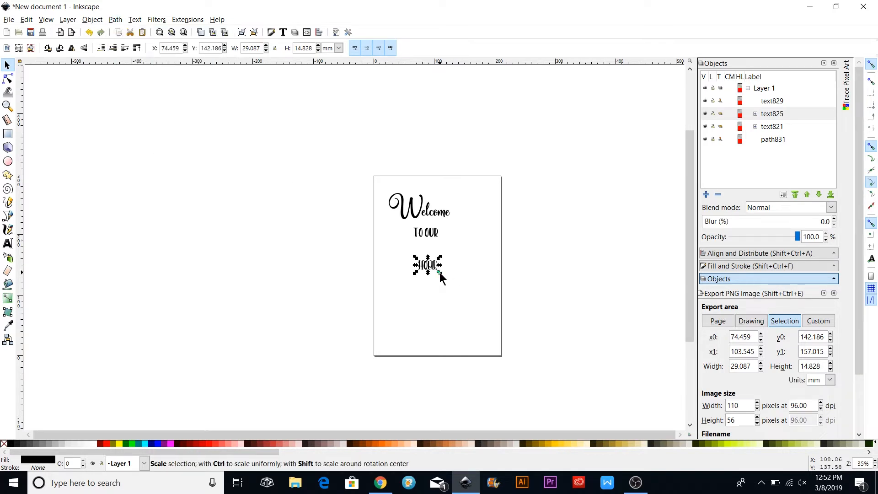
- Scale up HOME, move TO OUR between the words and select all three
drag(440, 275, 451, 285)
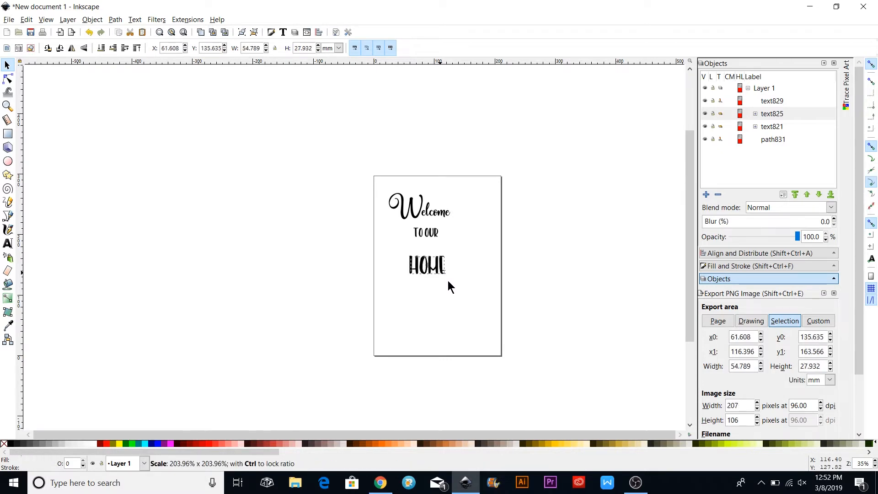
click(427, 265)
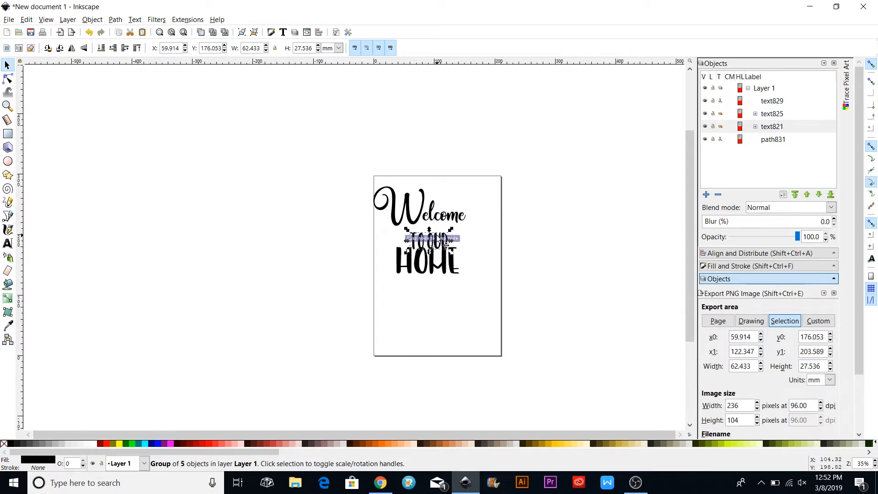
drag(429, 238, 429, 242)
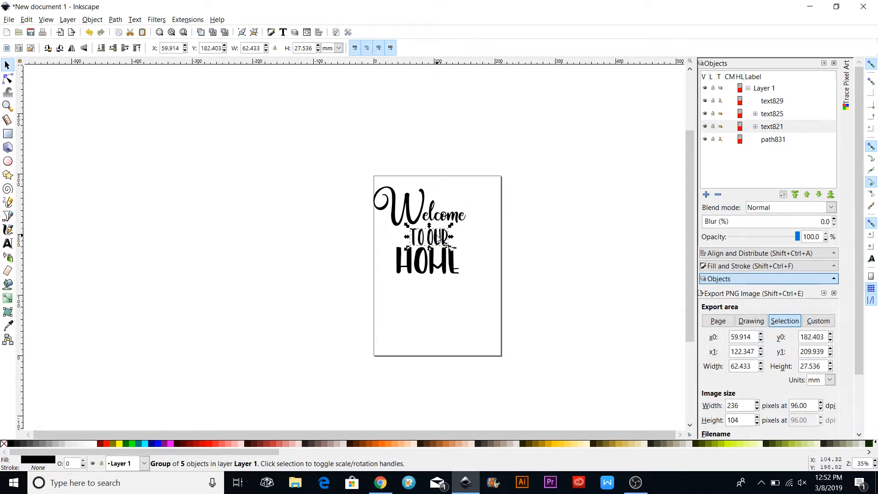
drag(431, 241, 432, 234)
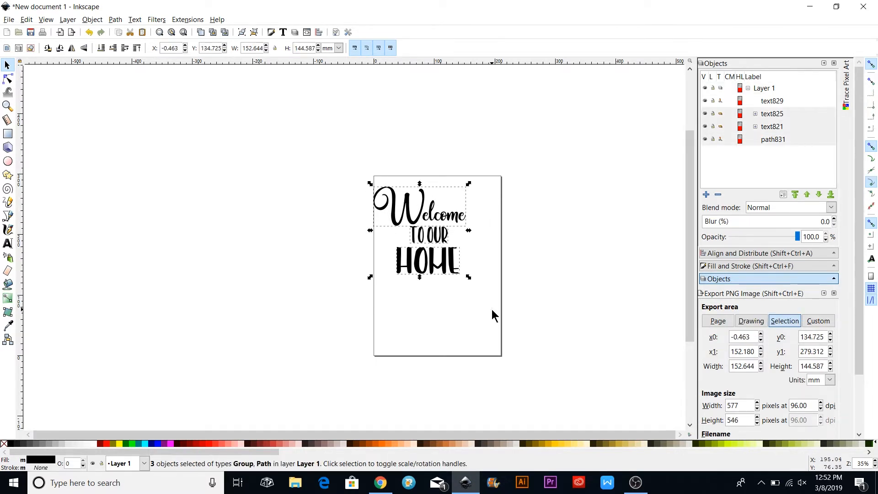
mouse_move(199, 142)
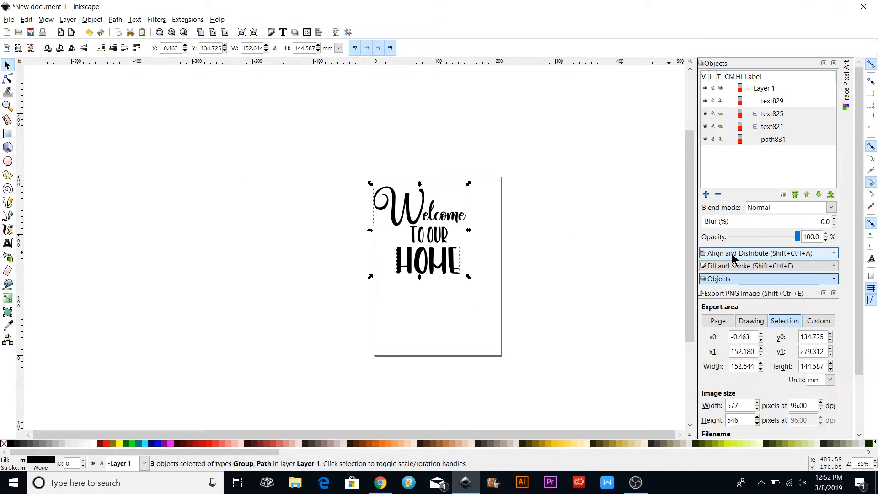
- Centre the three words on a vertical axis, group them and nudge toward page centre
click(751, 253)
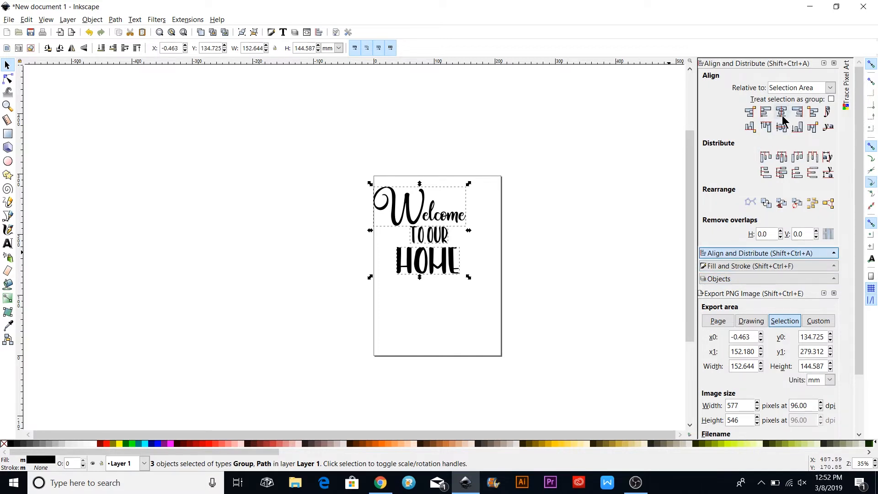
click(781, 111)
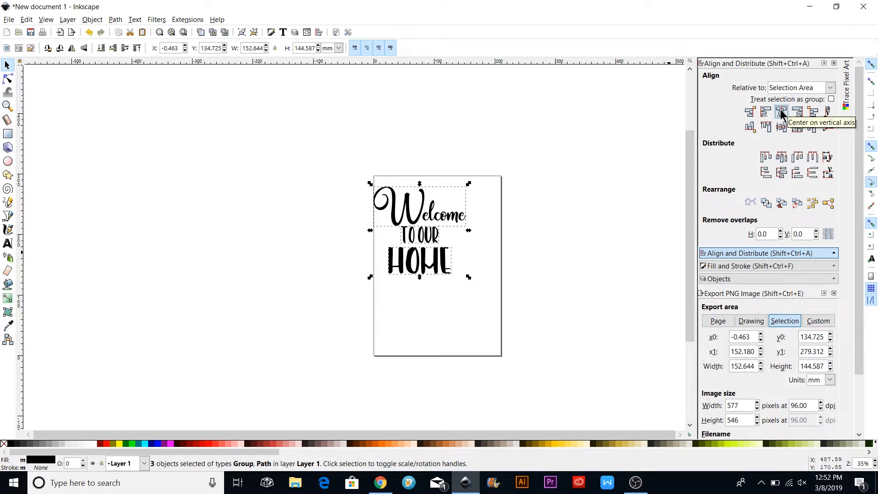
mouse_move(102, 48)
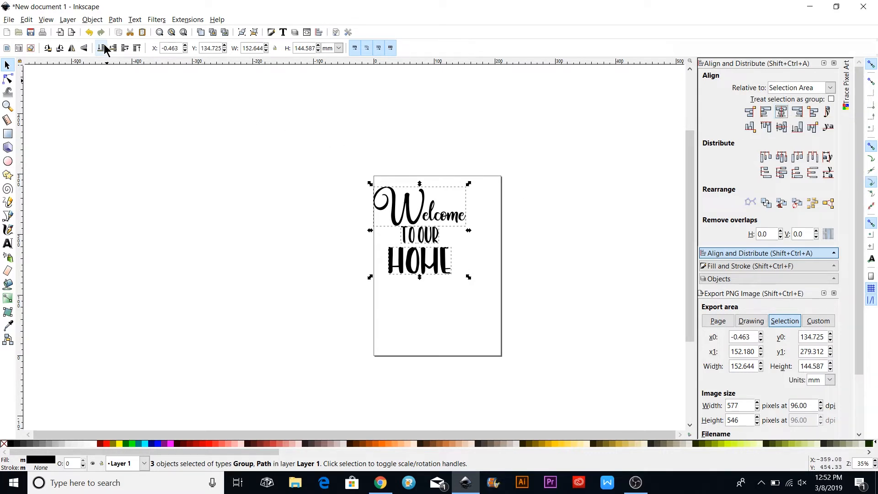
click(92, 19)
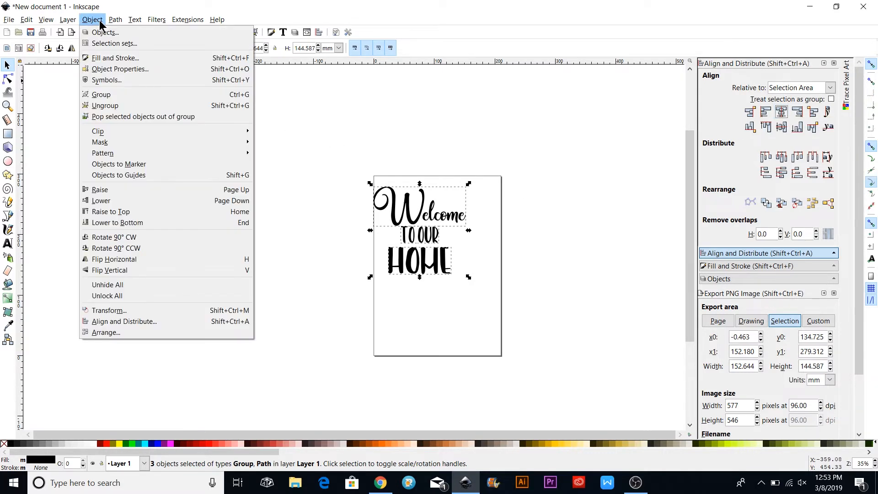
mouse_move(100, 94)
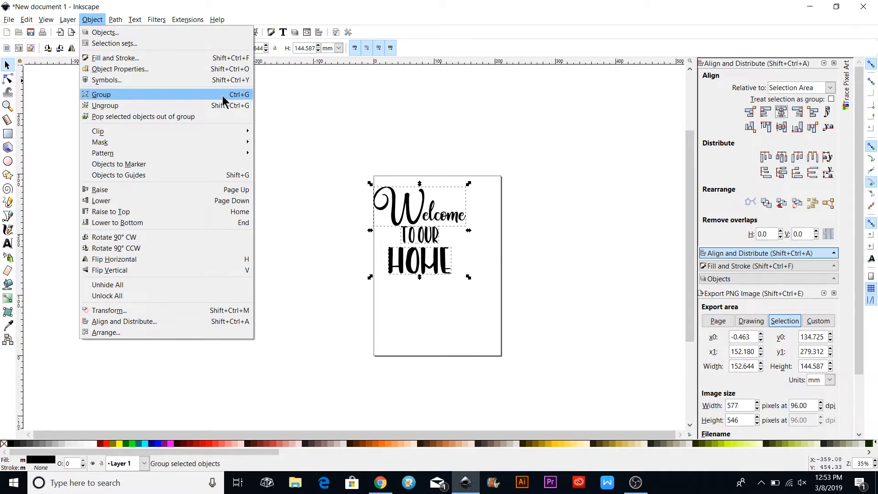
click(102, 94)
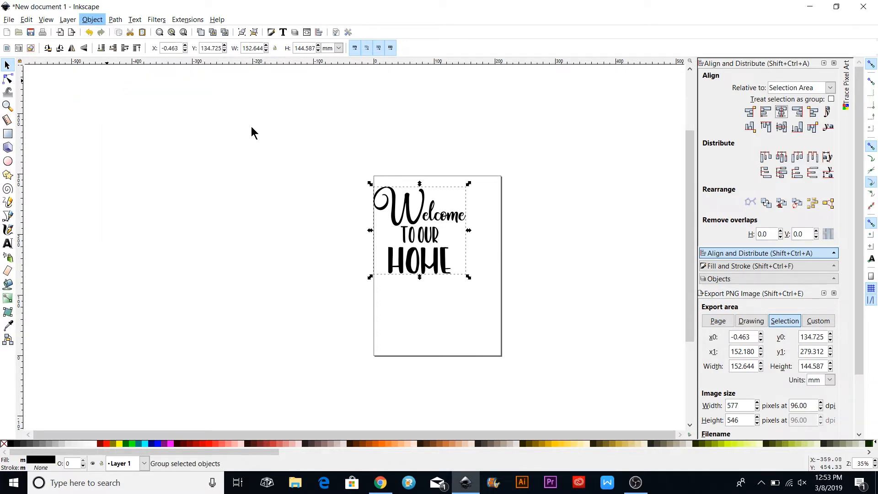
drag(419, 230, 438, 232)
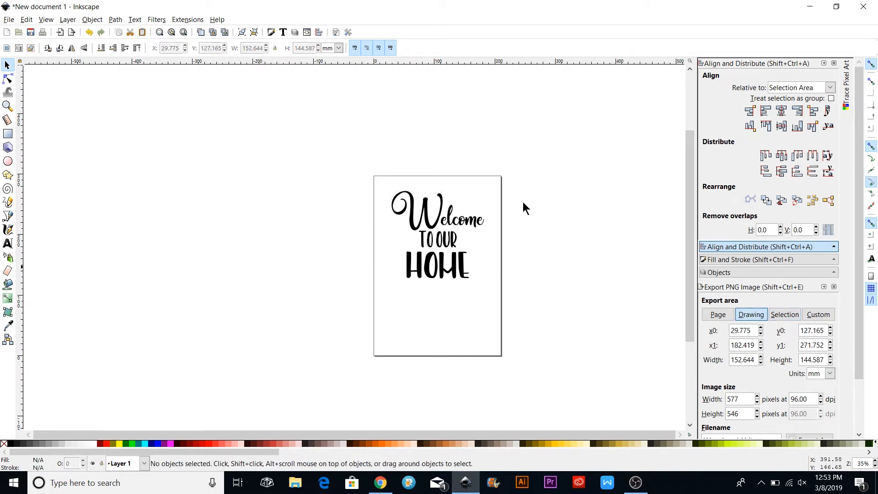
mouse_move(406, 264)
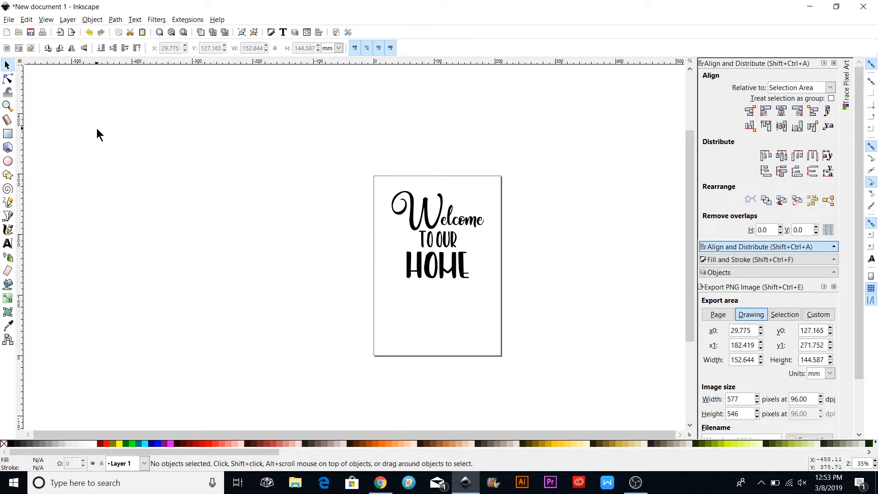
mouse_move(8, 244)
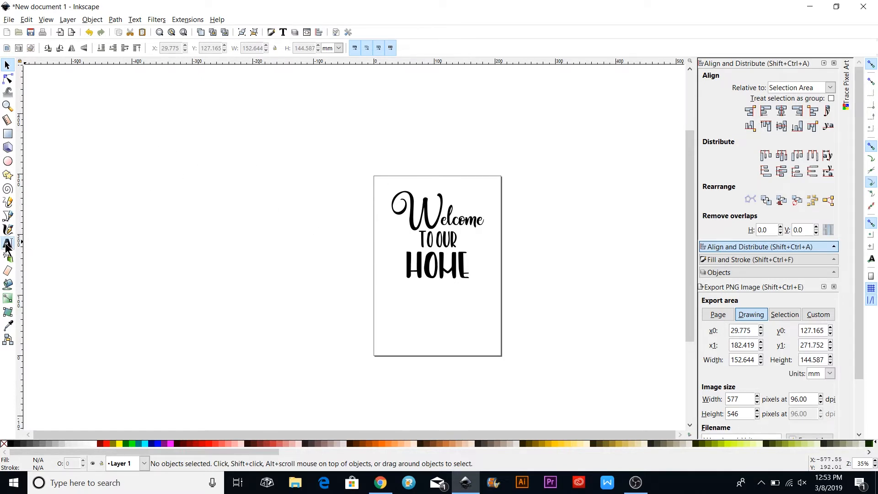
- Type an 'a' in the Black Butter_swash font to get a swash glyph left of the page
click(9, 243)
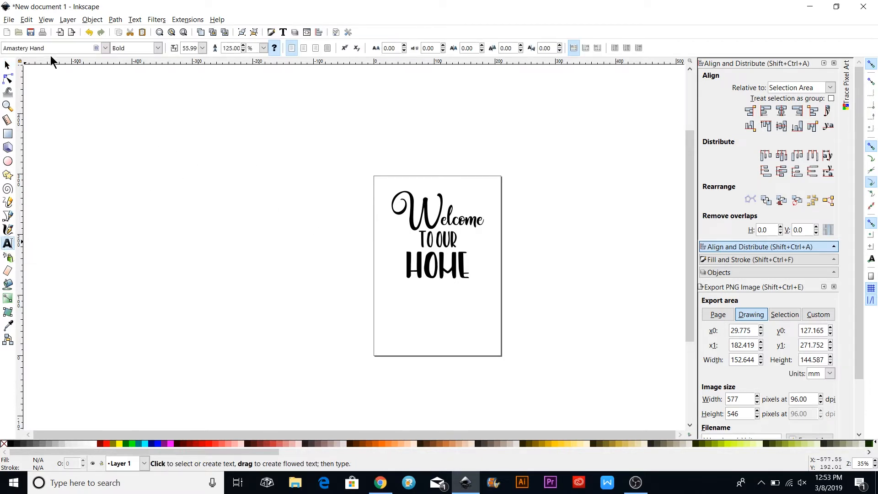
click(96, 48)
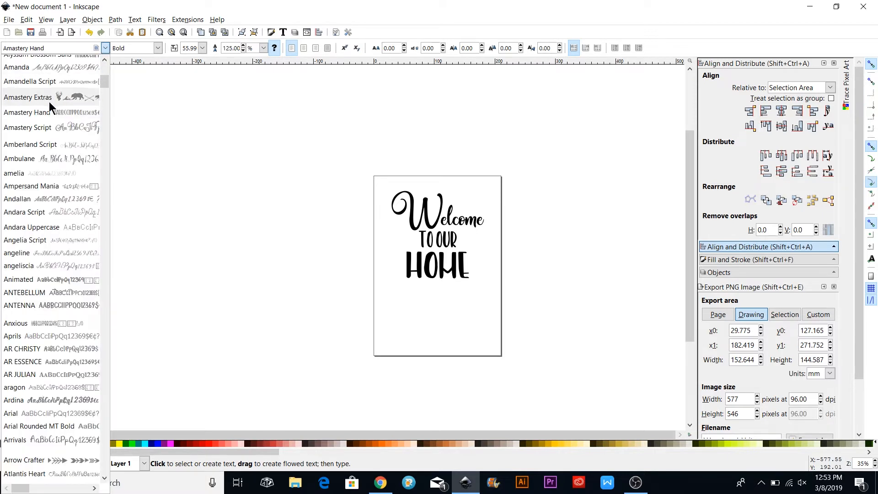
mouse_move(80, 110)
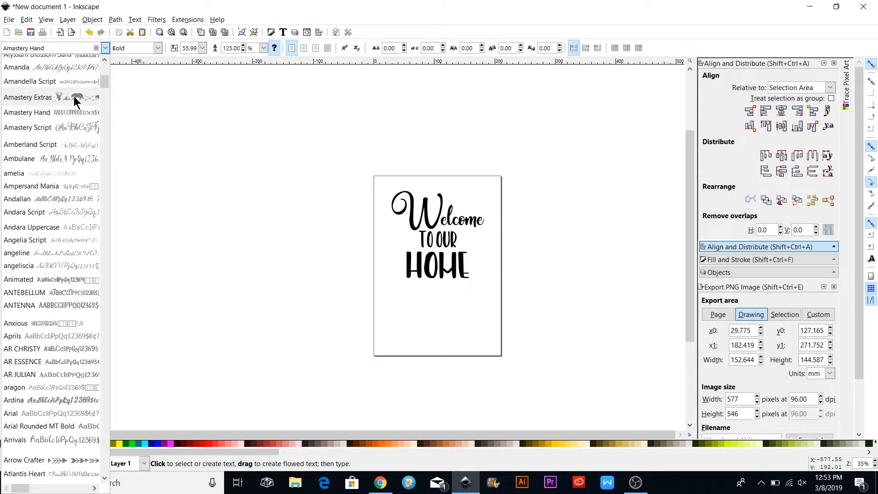
scroll(down, 3)
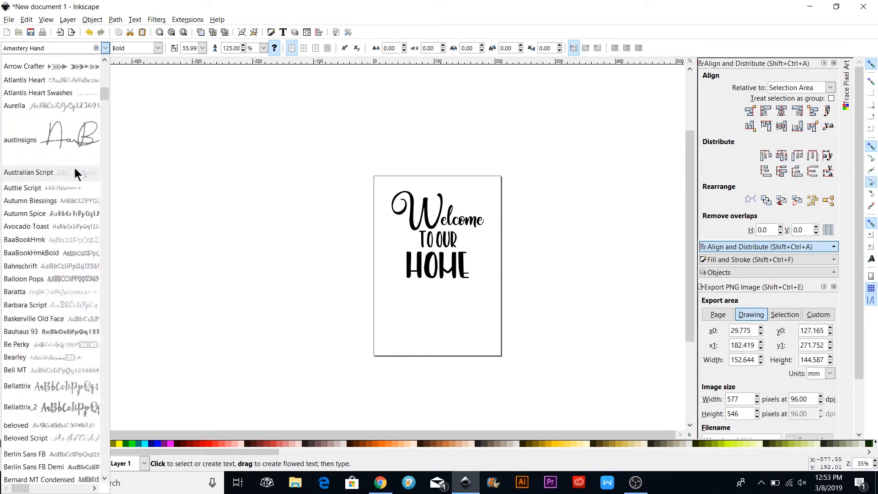
scroll(down, 3)
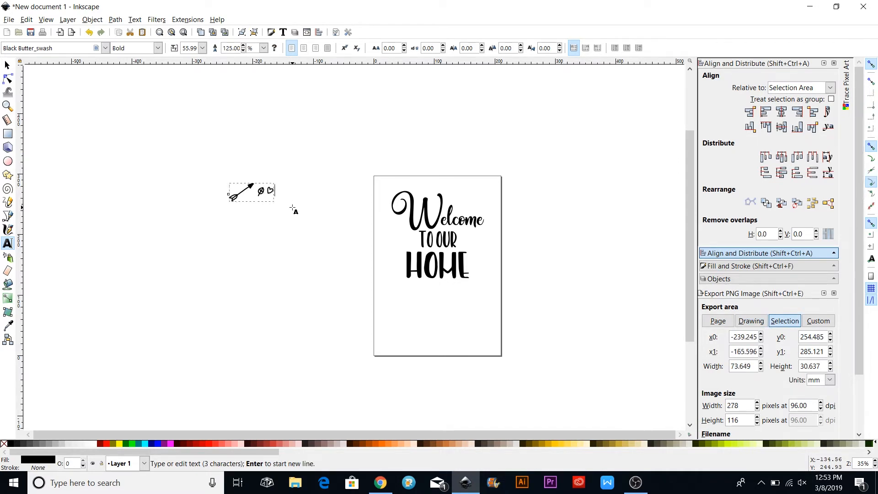
text(a)
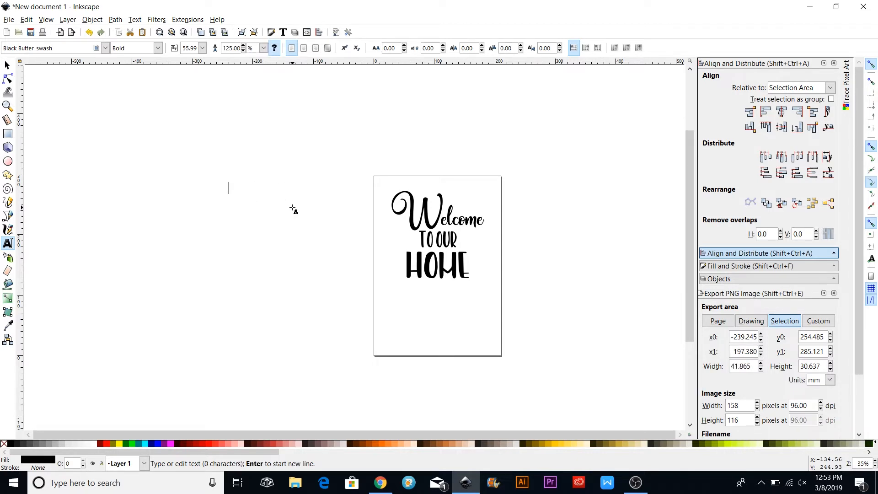
click(751, 314)
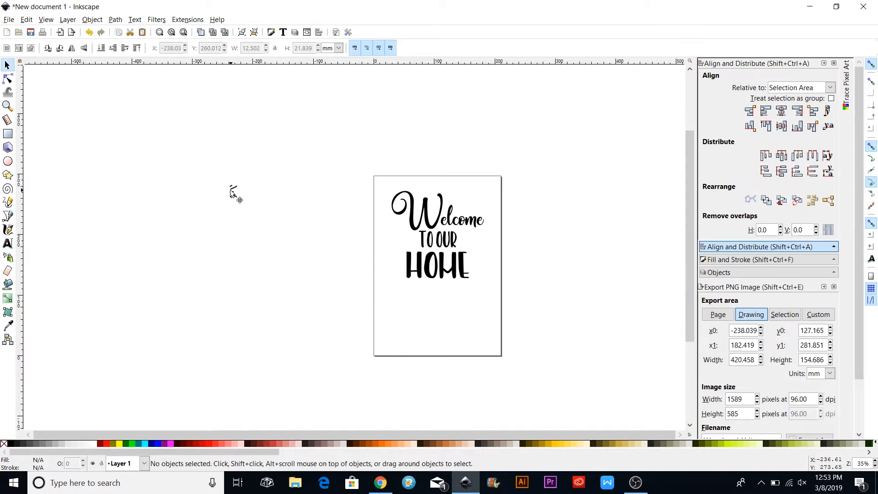
- Rotate and enlarge the glyph into a burst accent above Welcome's right end
click(476, 201)
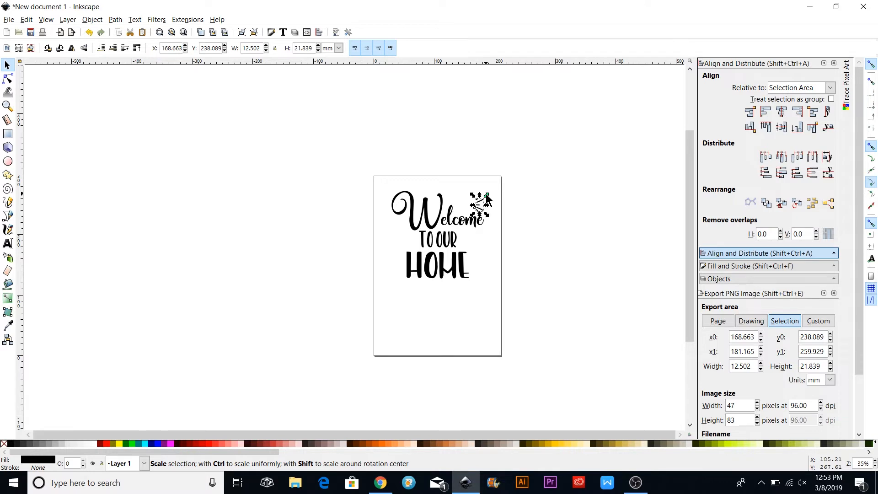
click(479, 203)
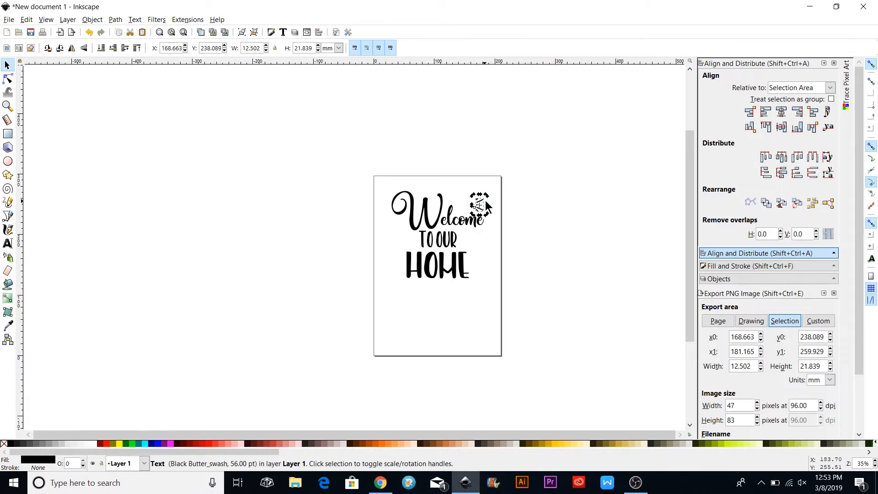
click(477, 204)
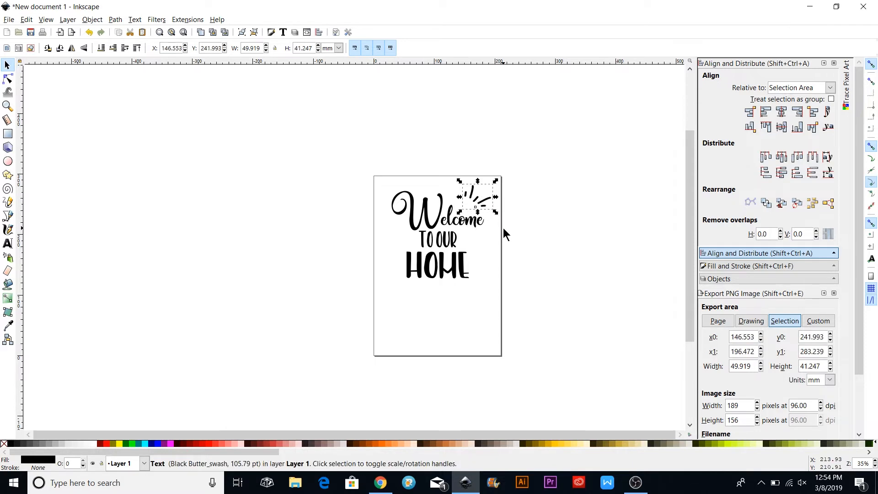
click(751, 320)
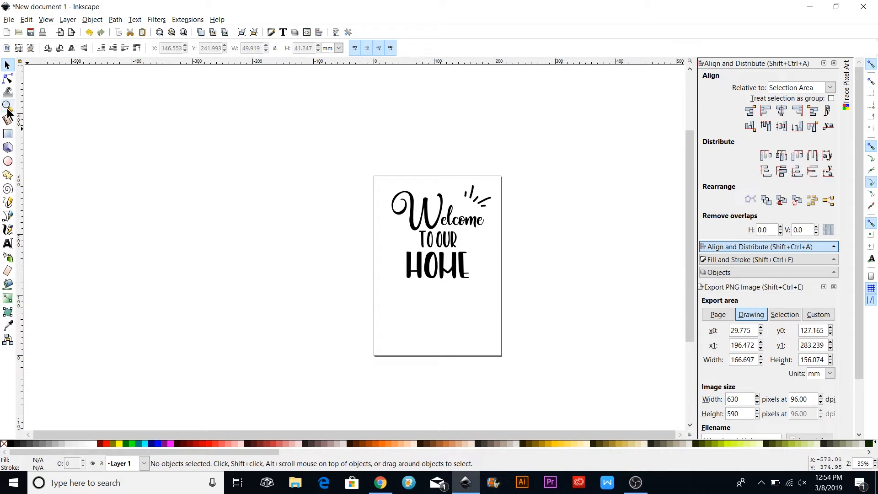
- Create a text object beside the page and set it to the Amastery Extras dingbat font for a butterfly
click(7, 244)
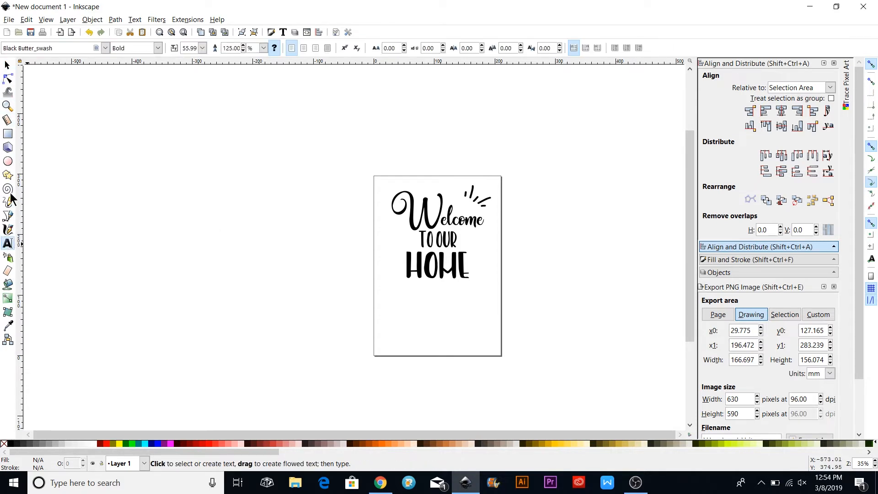
click(193, 205)
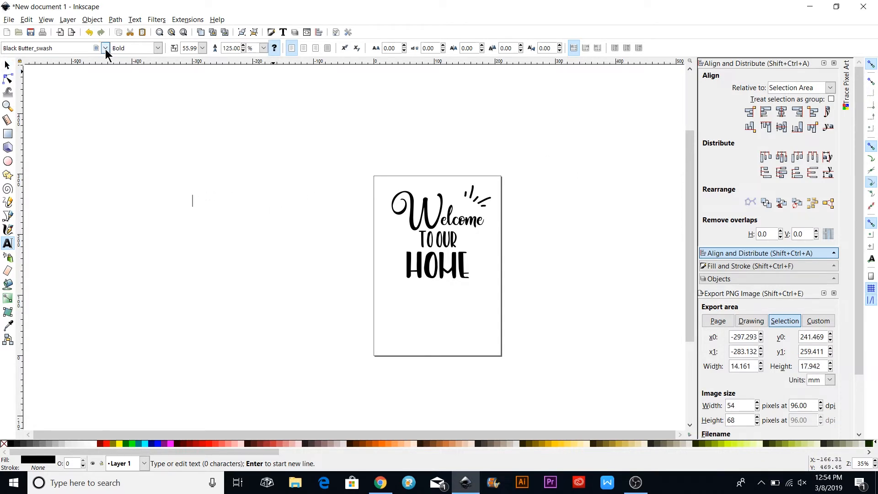
click(105, 47)
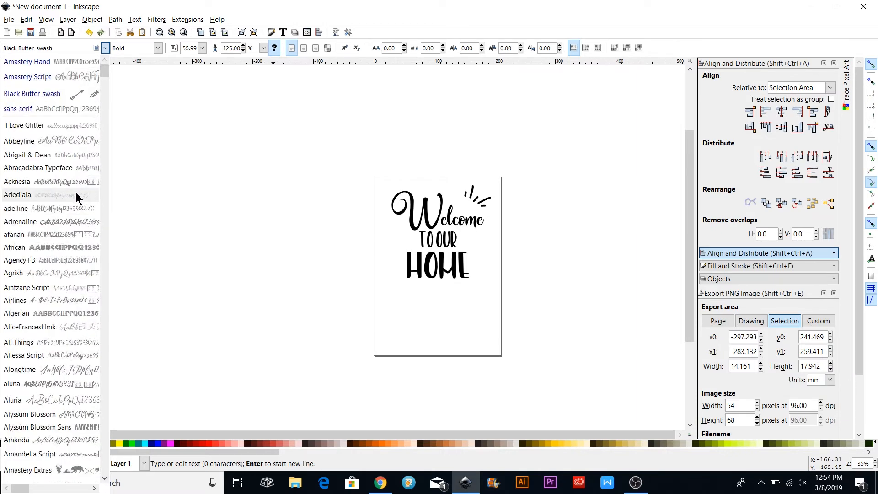
scroll(down, 3)
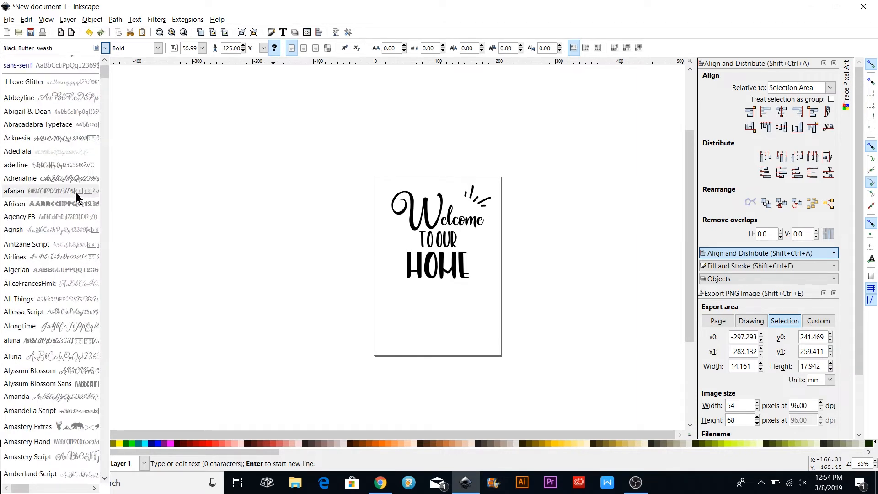
scroll(down, 3)
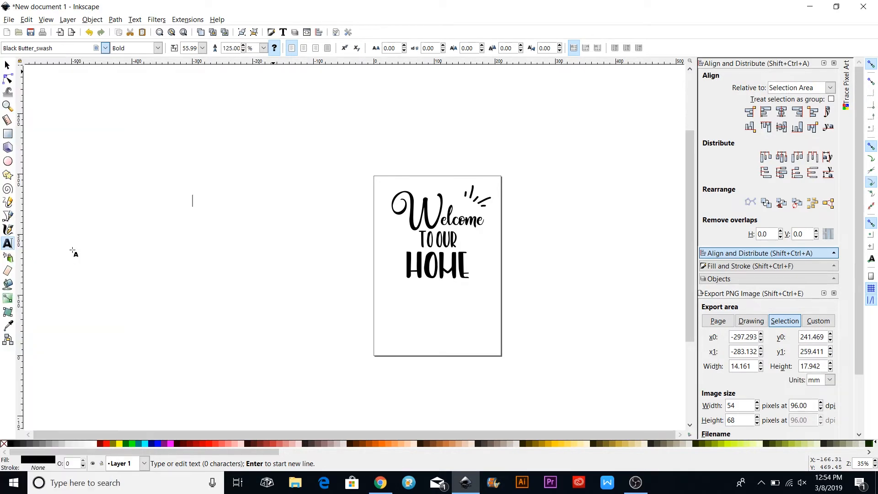
click(103, 48)
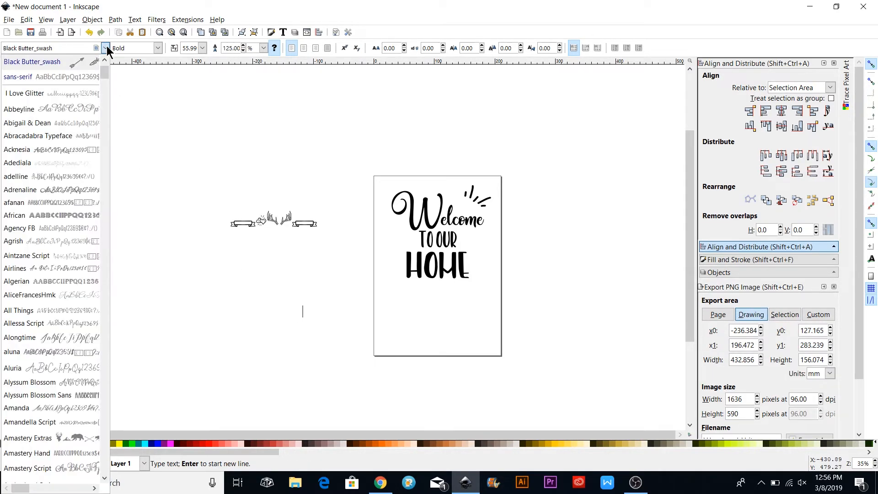
click(27, 437)
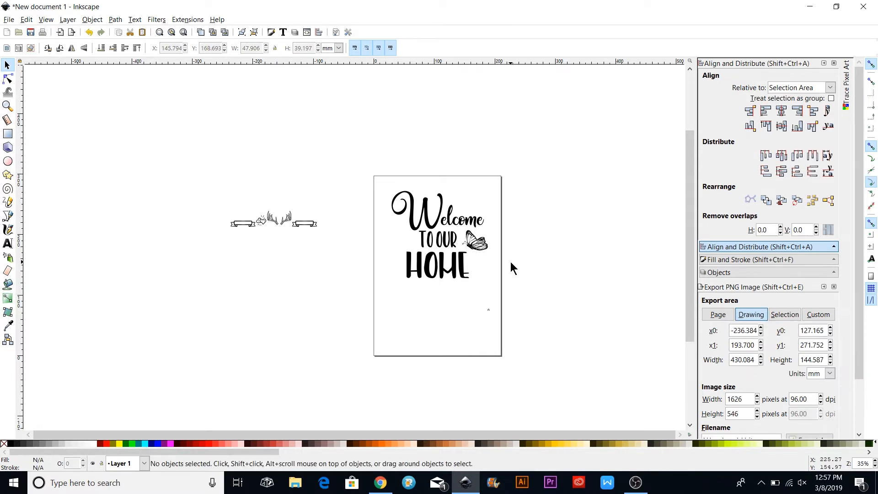
- Delete the off-page ornament text and select the butterfly together with the lettering
click(274, 220)
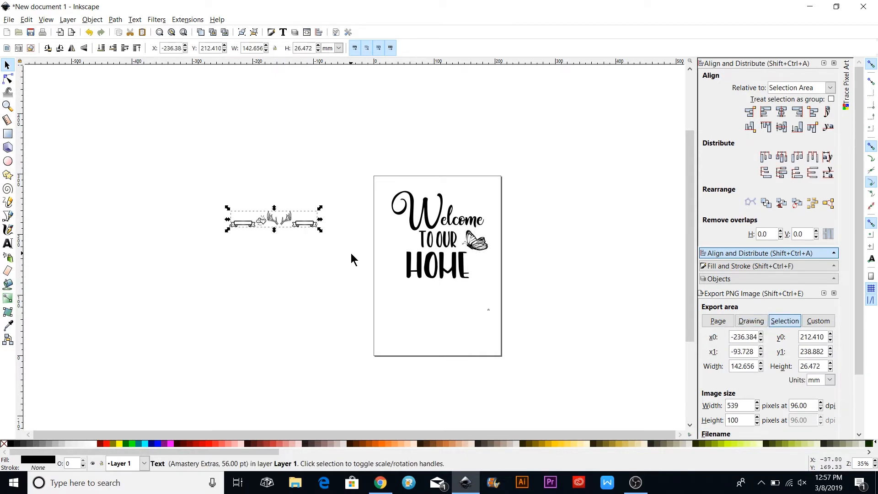
click(751, 314)
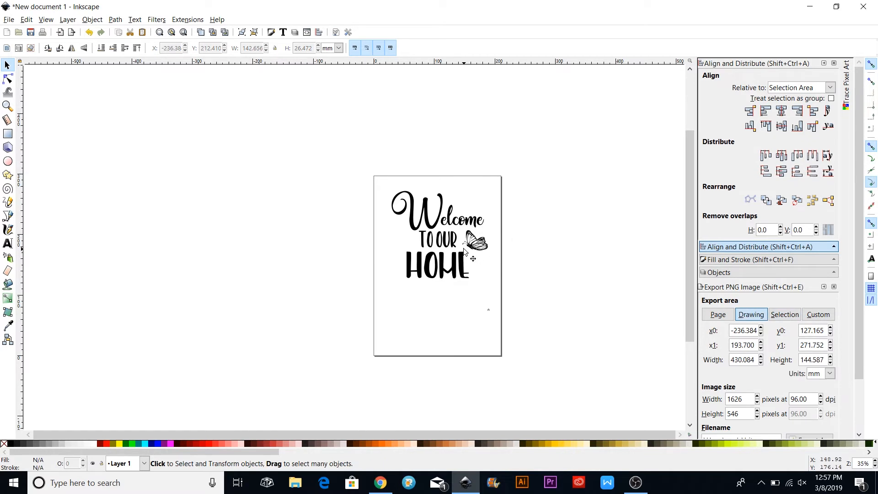
click(469, 242)
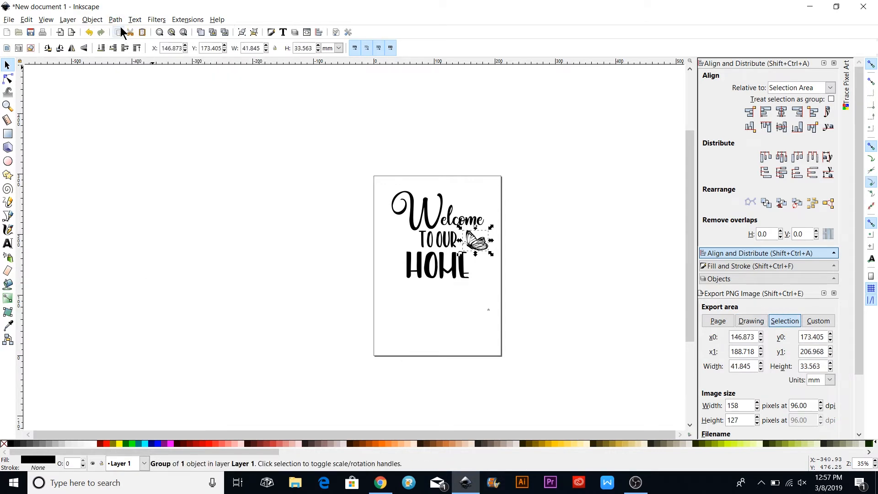
click(114, 19)
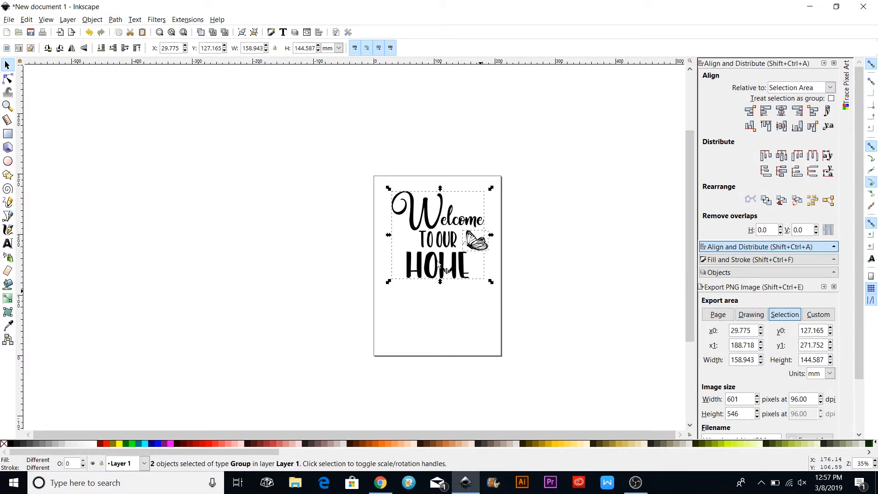
- Group the butterfly and lettering into a single object
right_click(434, 255)
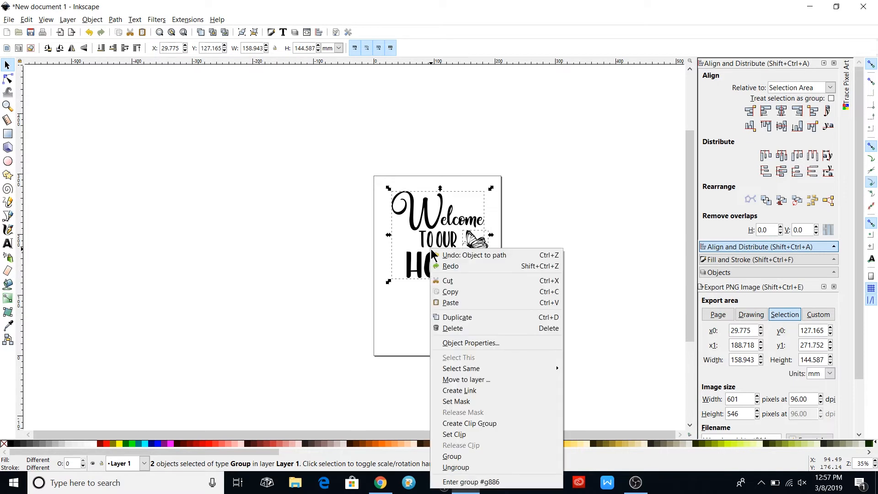
mouse_move(454, 434)
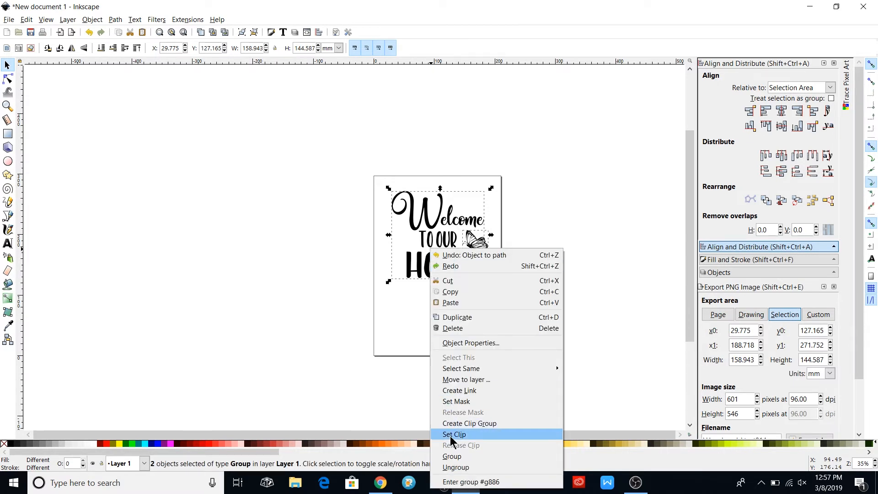
click(454, 434)
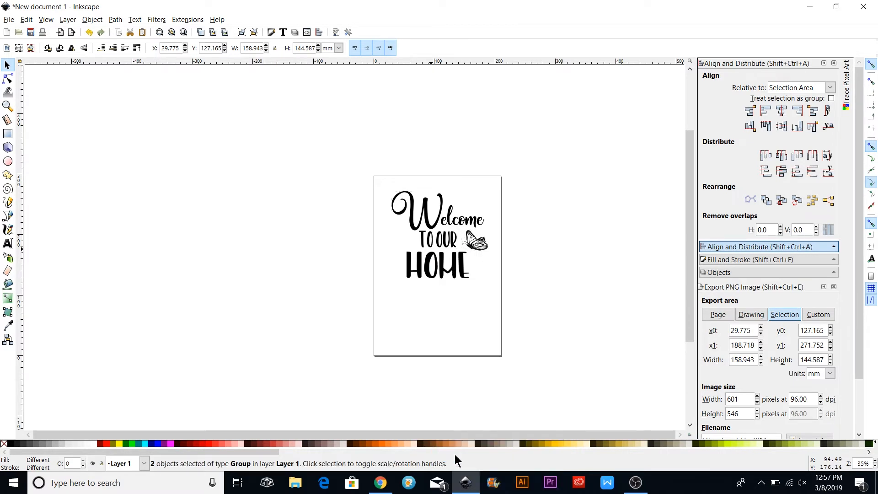
click(439, 230)
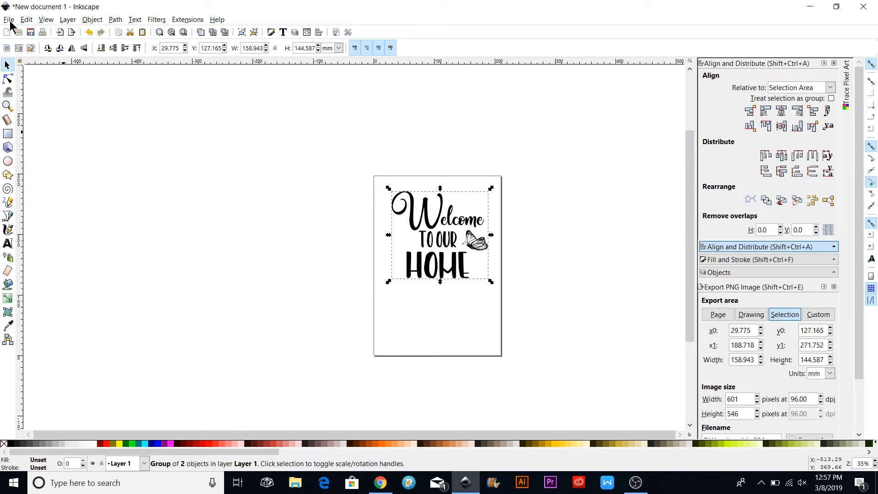
- Save the design to the Desktop as welcometoourhome in Plain SVG (*.svg) format
click(8, 19)
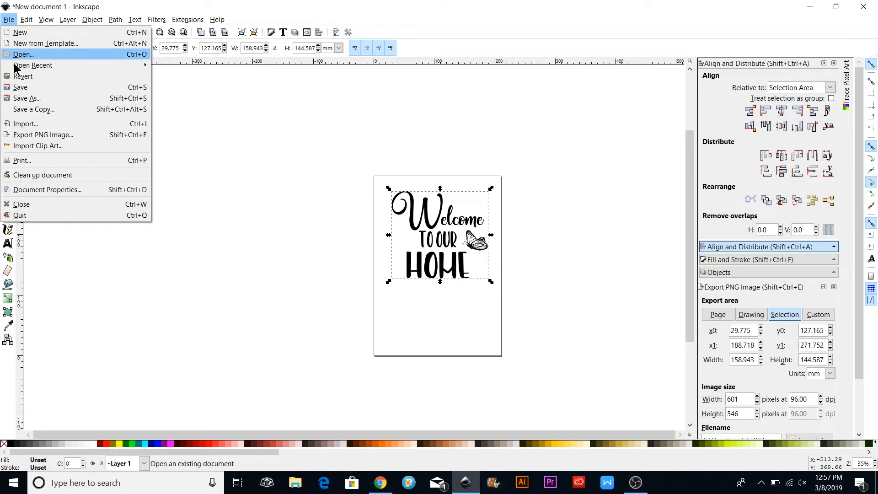
mouse_move(25, 124)
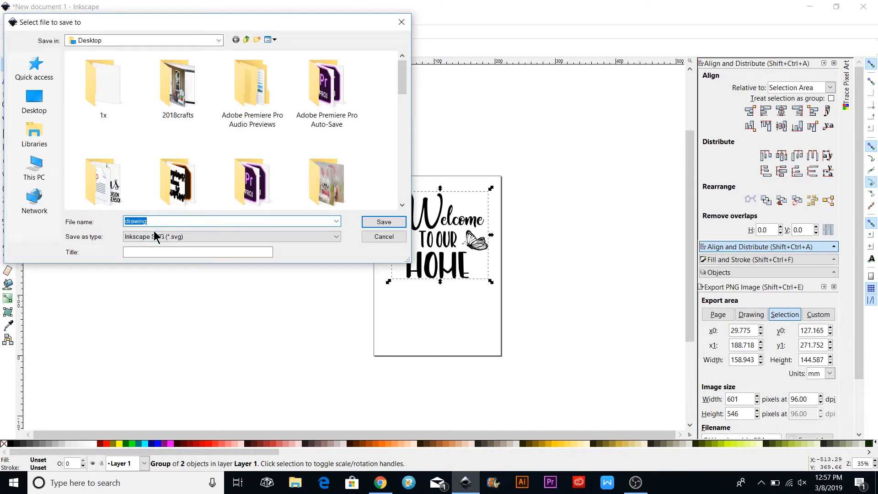
text(welcometoourhome)
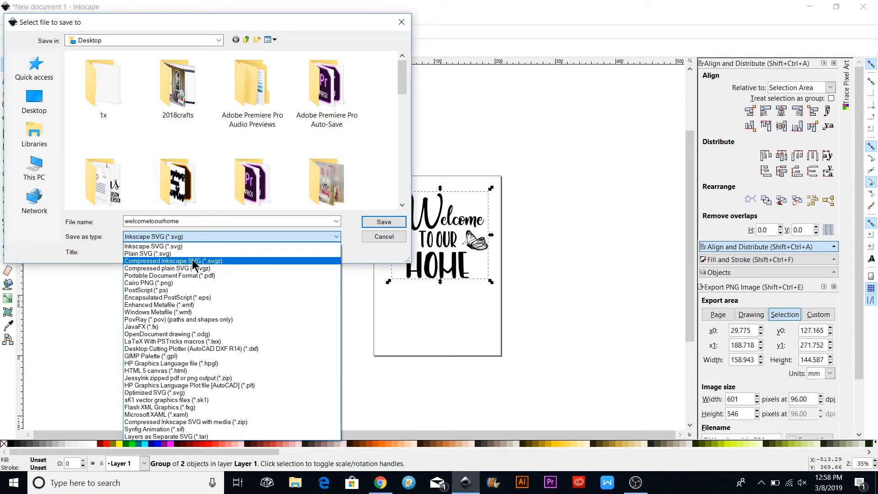
click(147, 253)
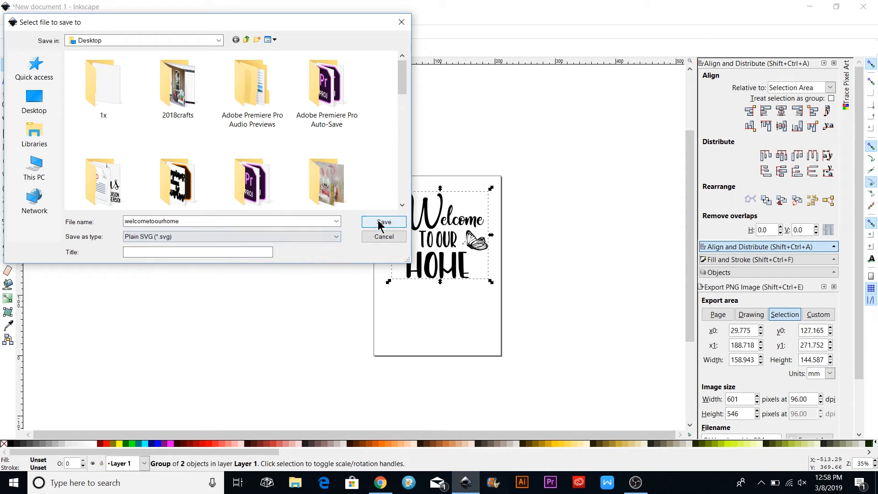
click(383, 222)
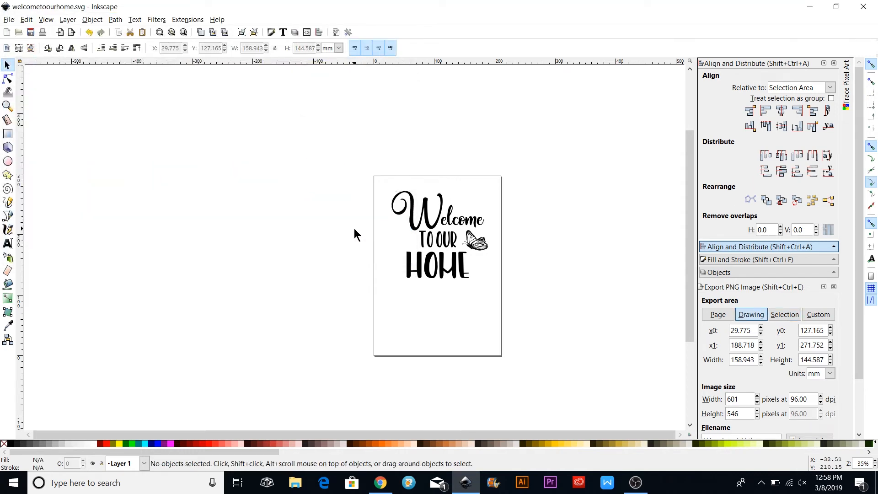
- Start a new blank Cricut Design Space project and begin an image upload
click(380, 482)
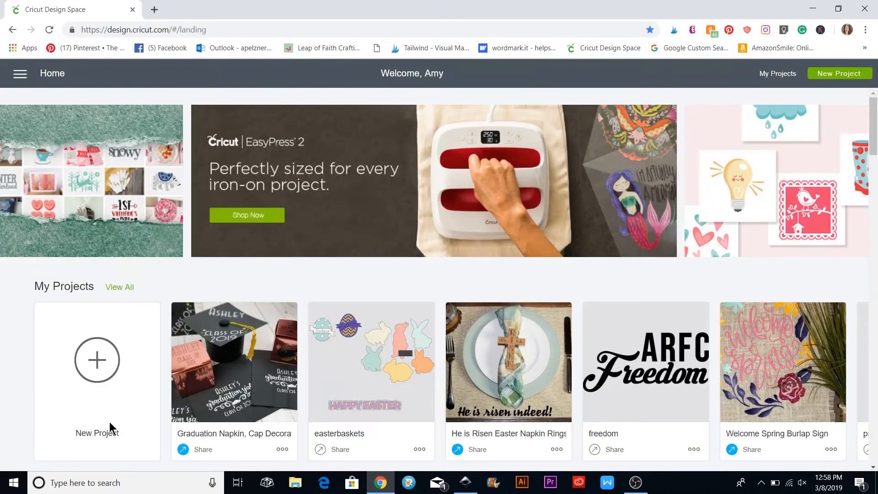
mouse_move(105, 367)
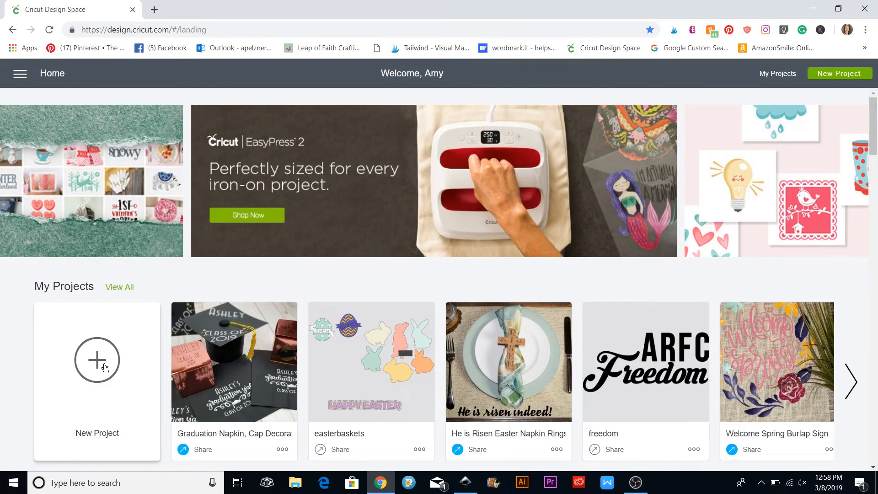
click(97, 360)
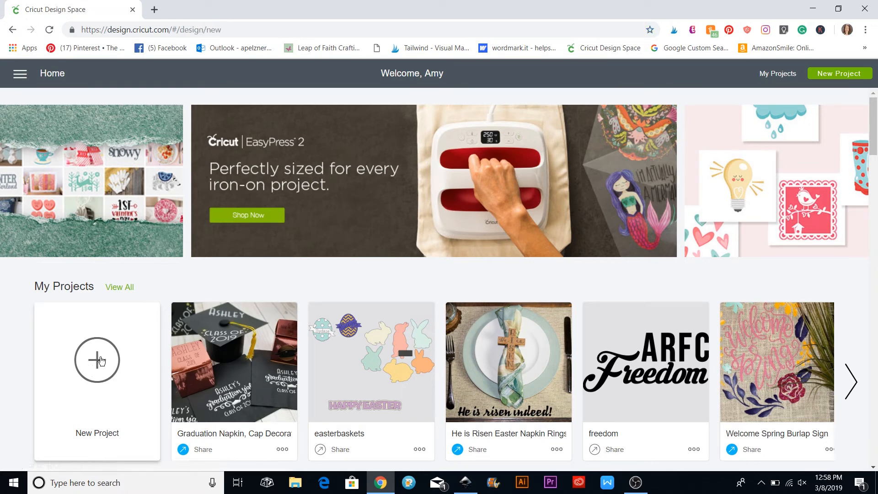
click(97, 360)
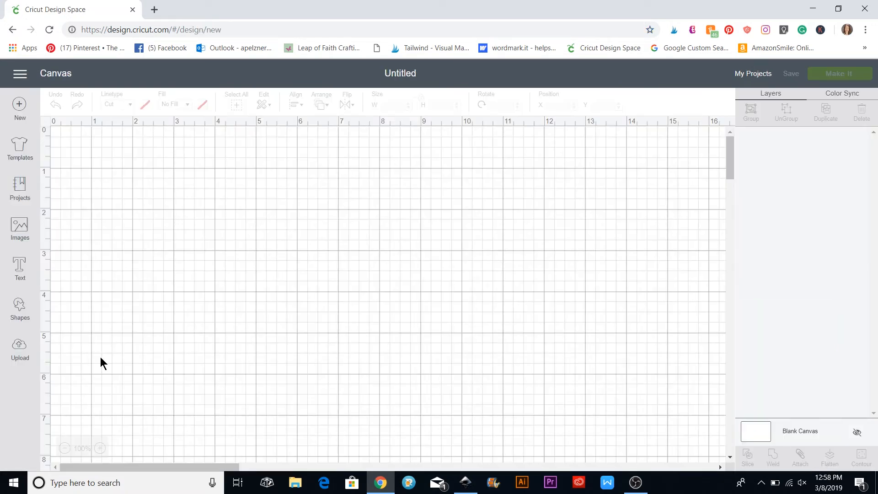
click(20, 346)
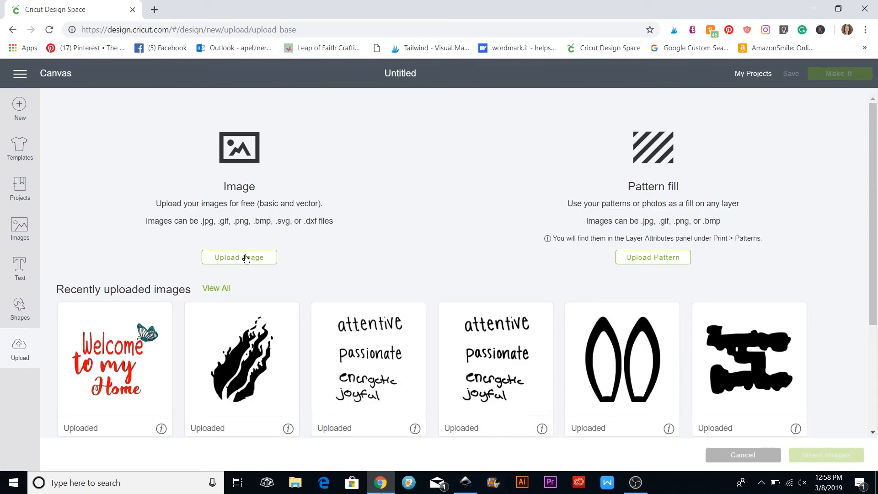
click(239, 257)
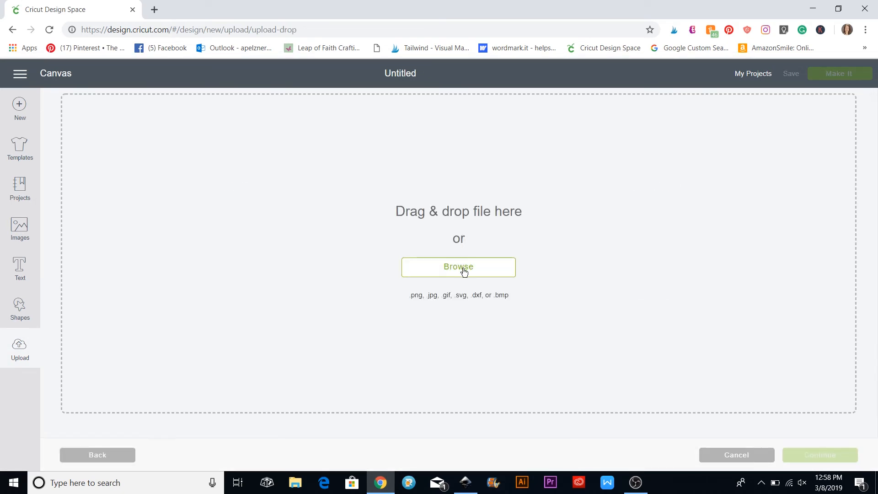
mouse_move(462, 273)
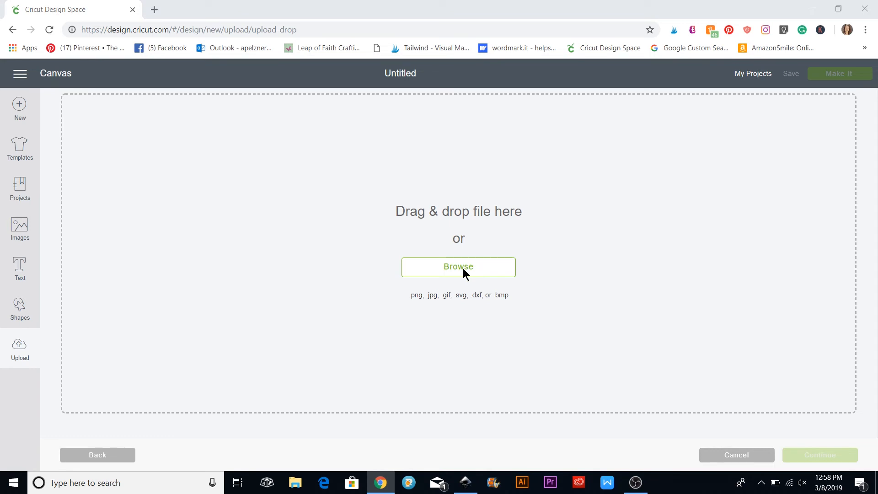
- Import welcometoourhome.svg from the Desktop, accept the text warning, and save the upload
click(457, 267)
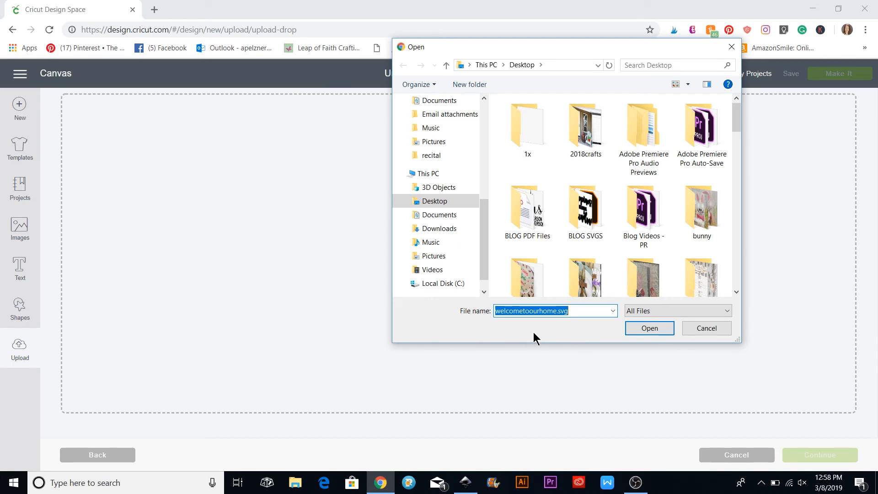
click(649, 329)
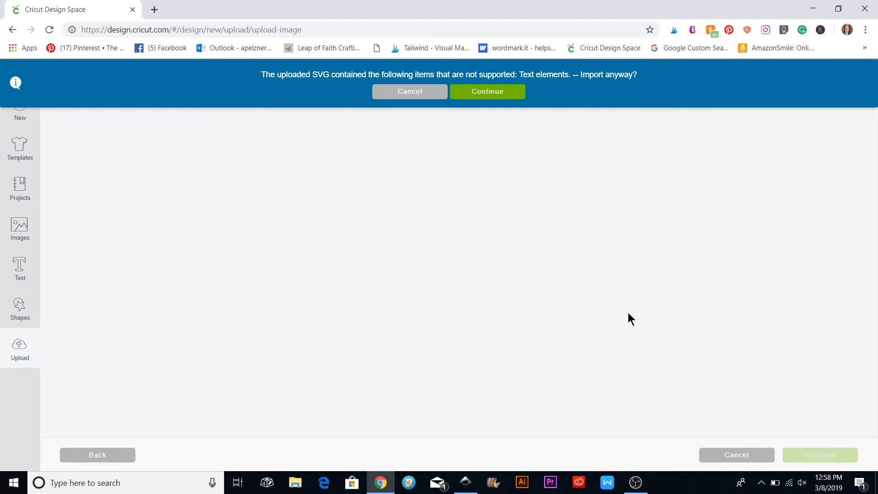
mouse_move(553, 90)
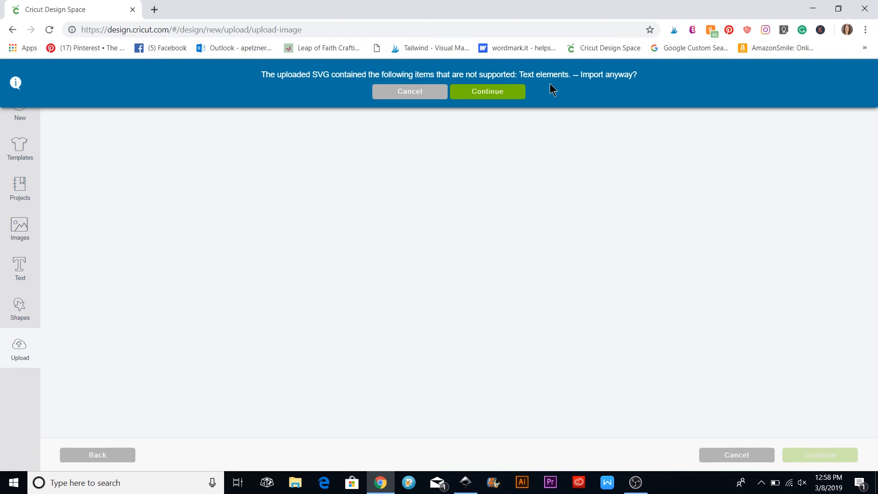
click(487, 91)
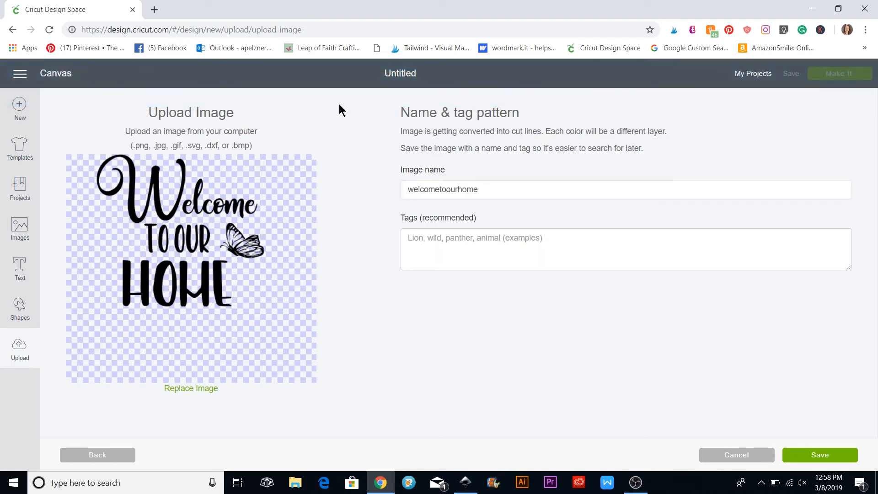
mouse_move(241, 246)
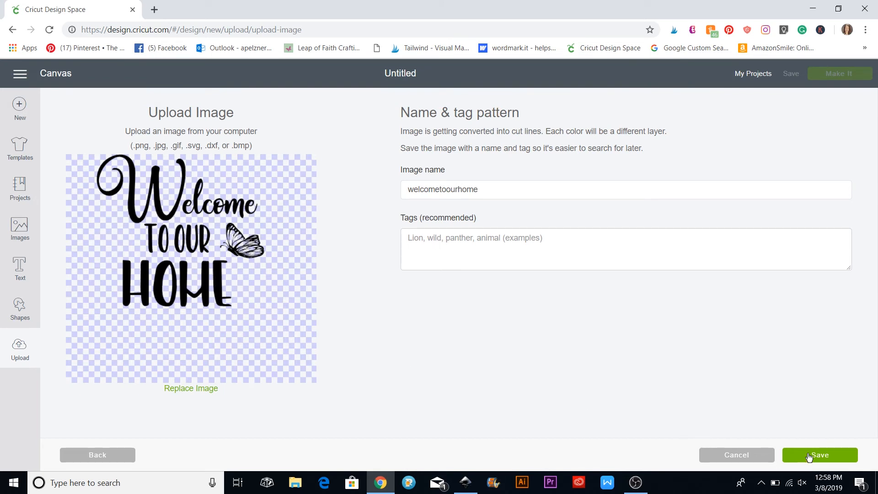
click(820, 454)
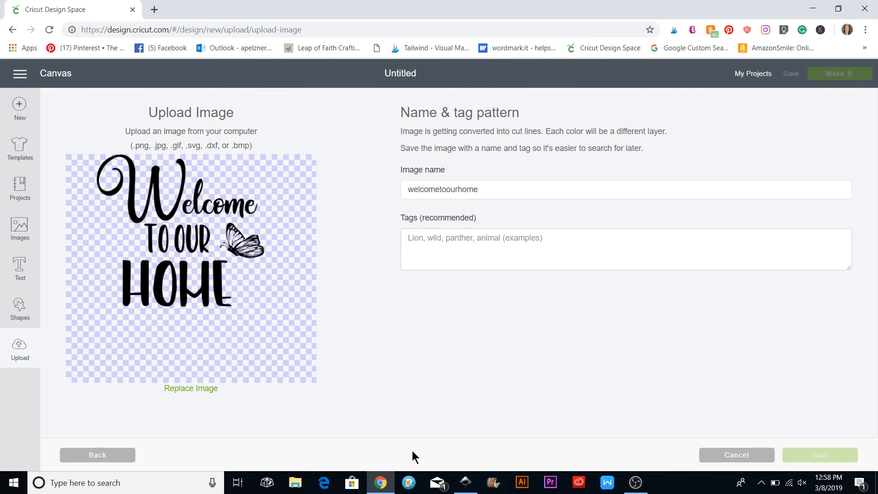
click(820, 454)
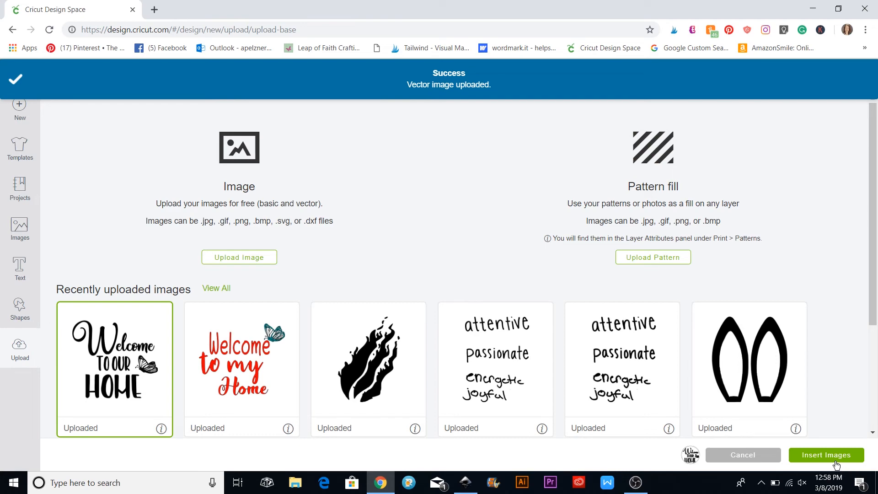
- Insert the uploaded welcometoourhome design and drag it into position on the canvas
click(825, 454)
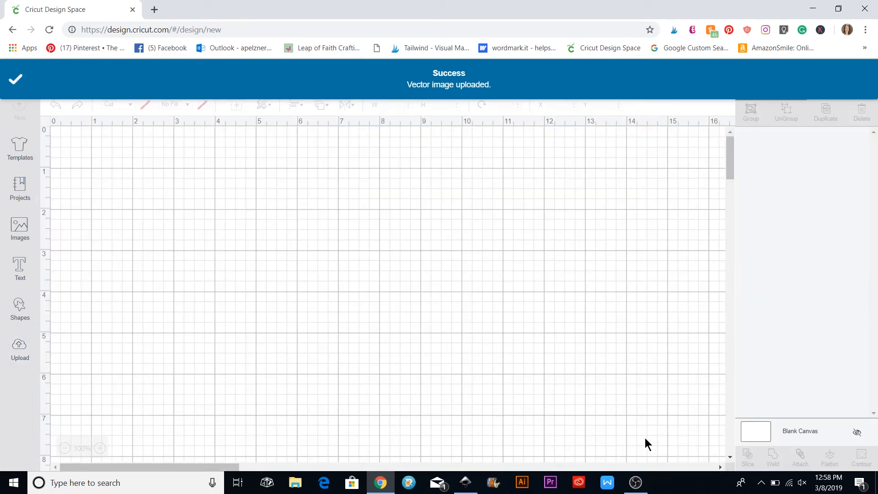
mouse_move(517, 402)
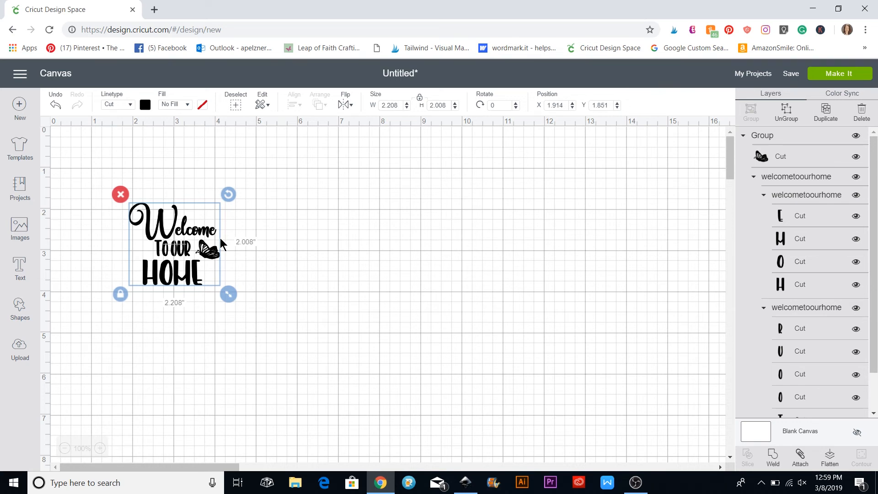
drag(228, 294, 344, 363)
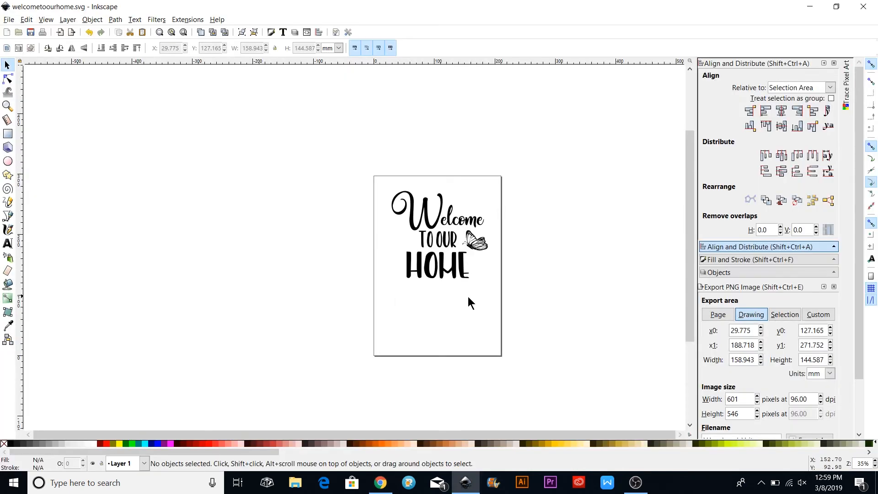
mouse_move(426, 225)
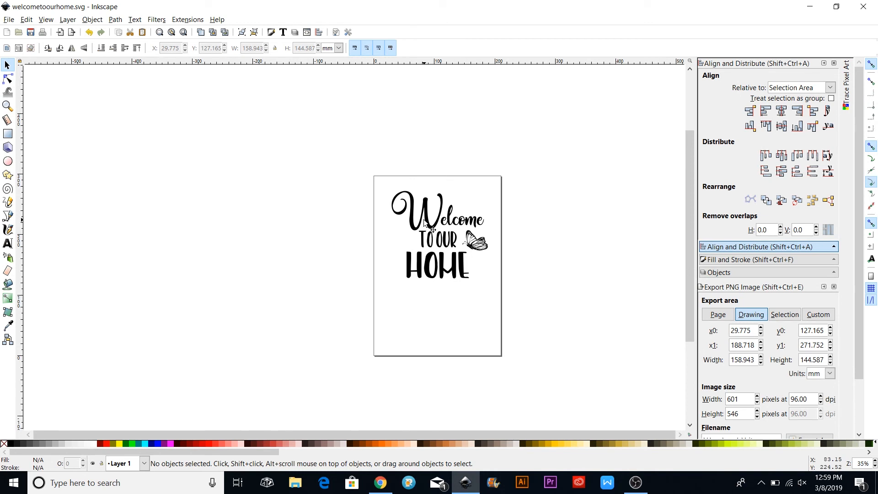
click(115, 19)
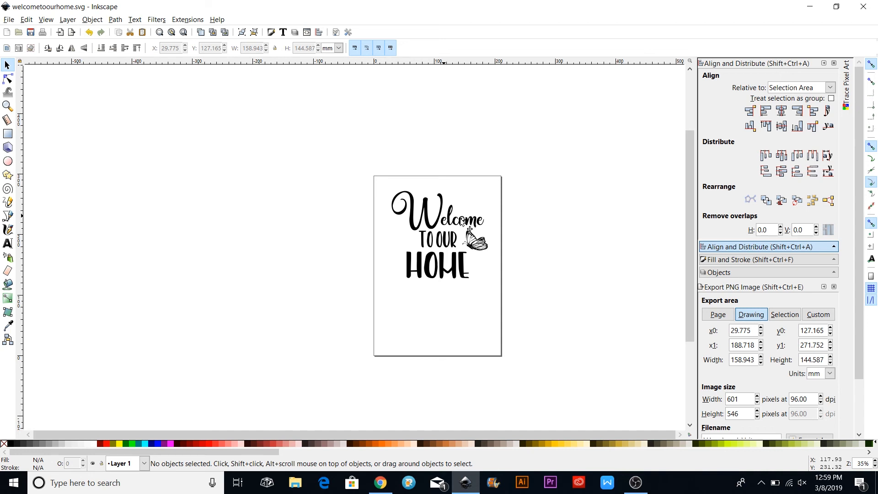
mouse_move(479, 270)
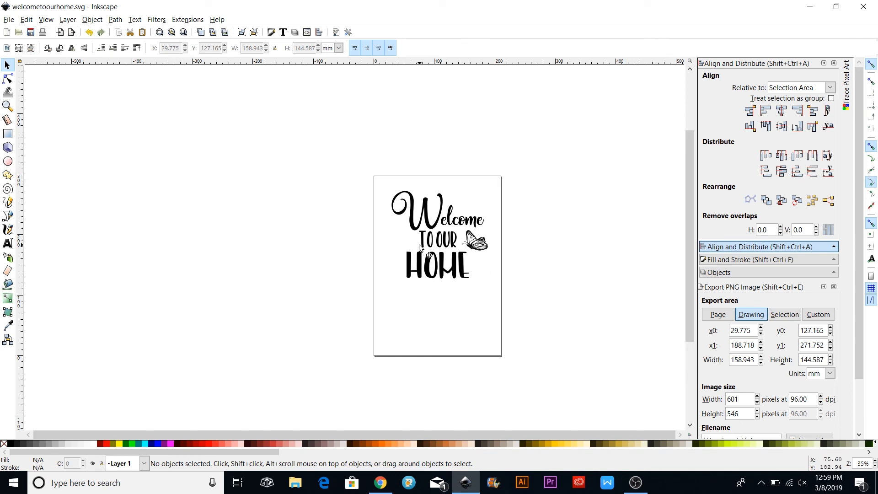
mouse_move(431, 255)
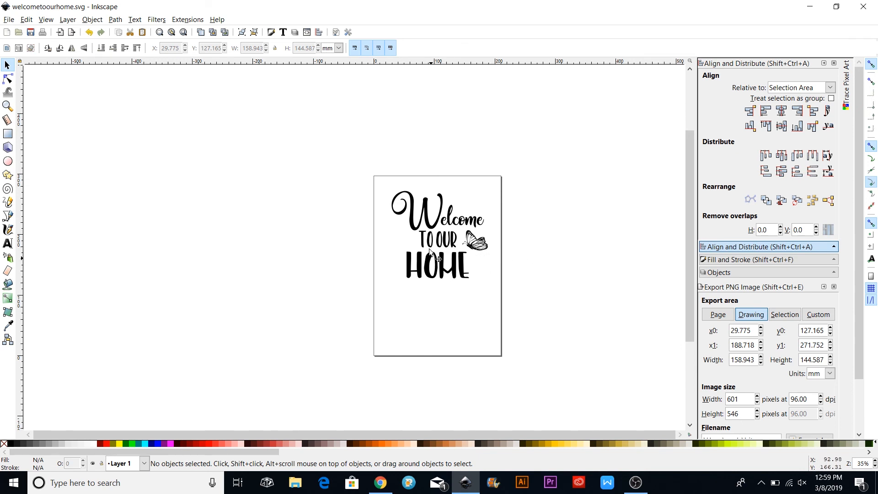
mouse_move(476, 264)
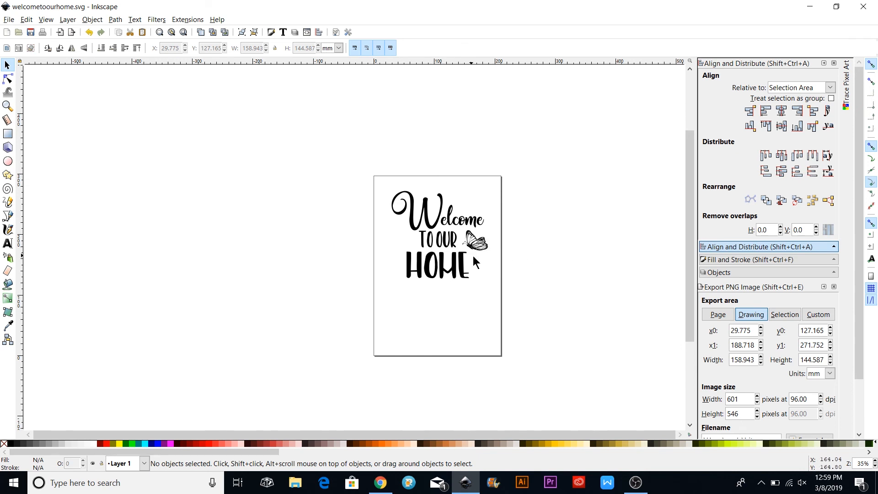
mouse_move(378, 280)
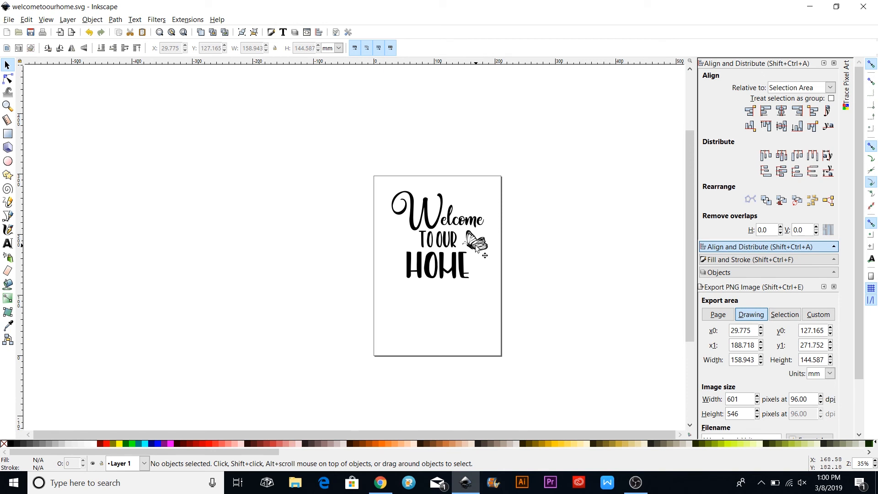
mouse_move(73, 66)
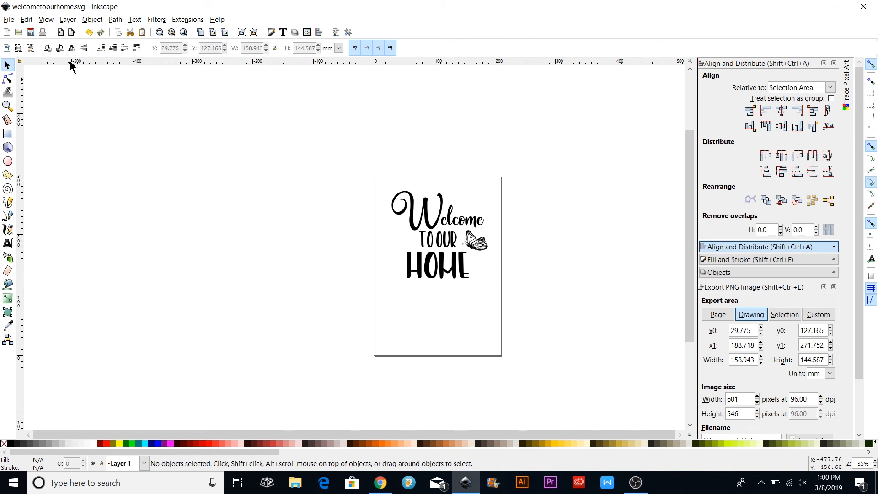
click(134, 19)
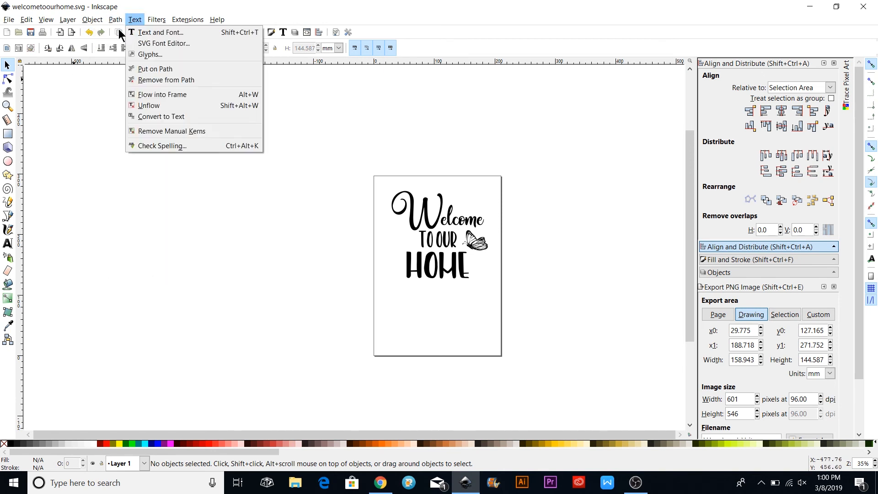
click(422, 324)
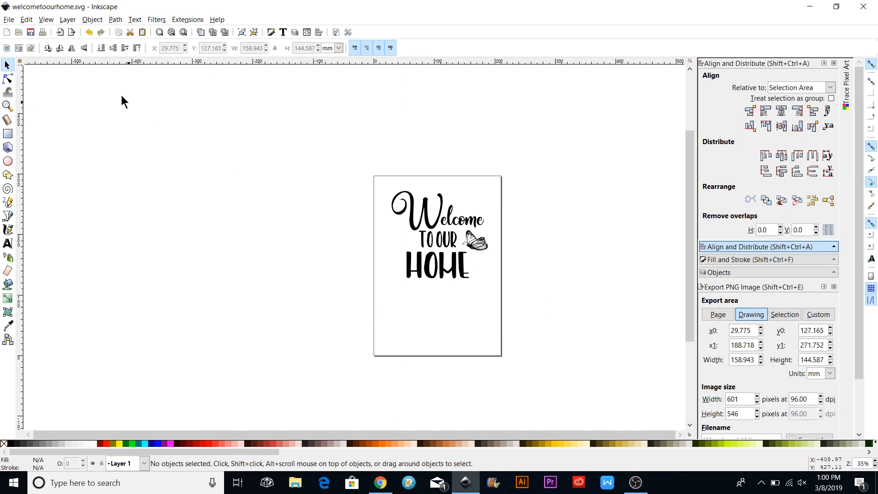
mouse_move(436, 232)
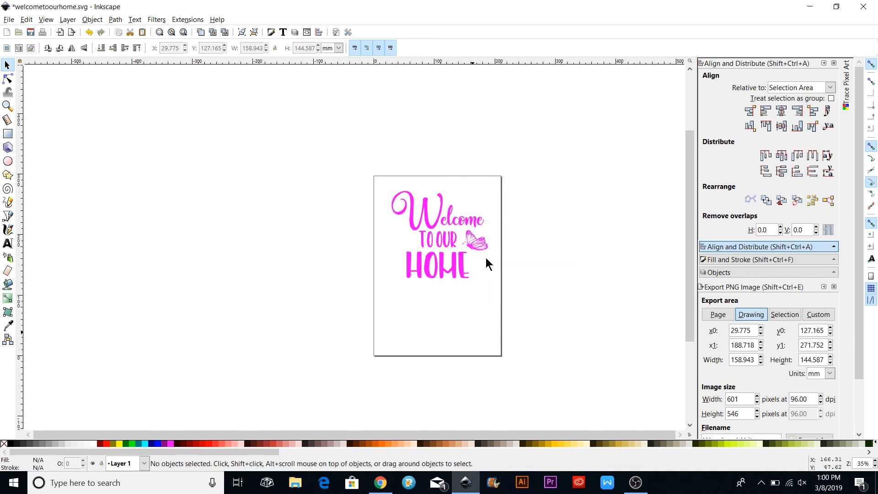
- Deselect the pink lettering and bring up the Fill and Stroke settings for the butterfly
click(475, 241)
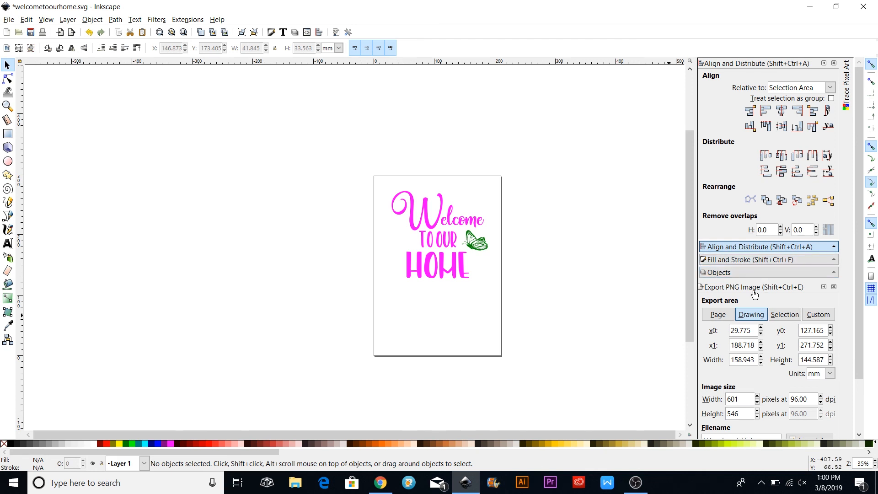
click(742, 259)
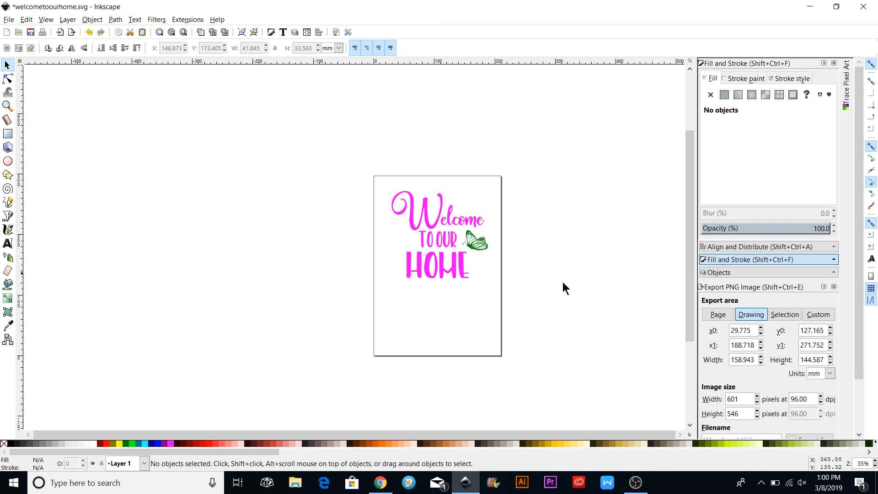
mouse_move(387, 294)
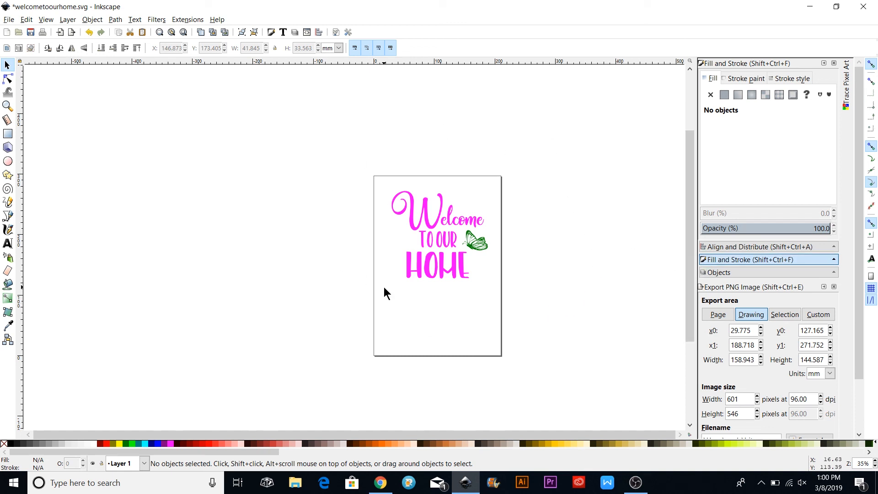
mouse_move(545, 382)
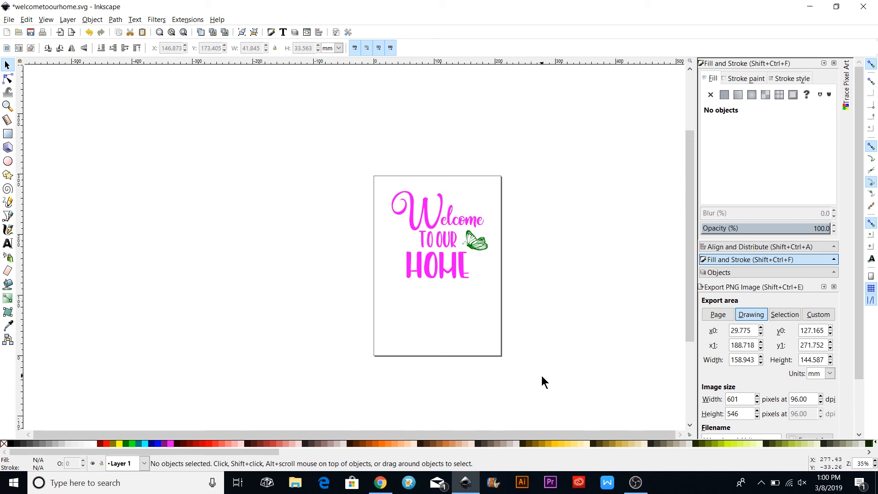